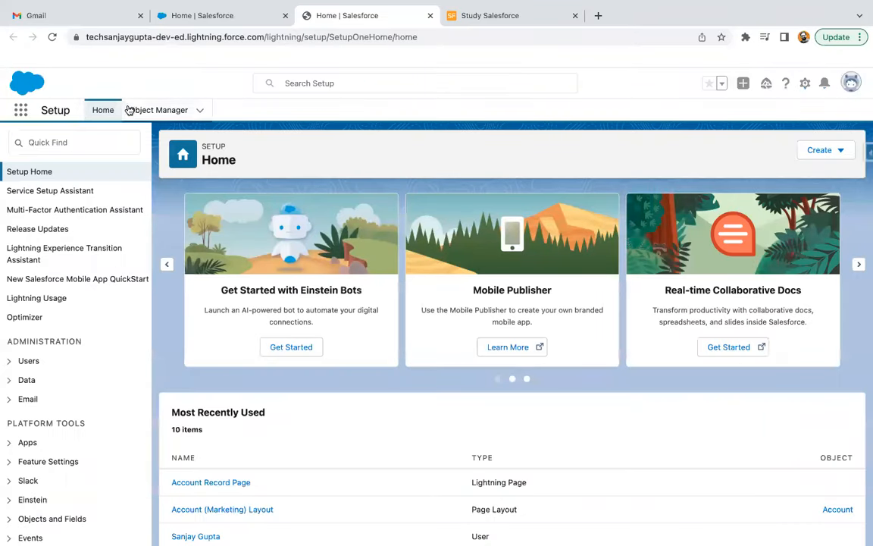
# - Find Flows via Setup Quick Find and check the flow currently running on the Home page
pyautogui.write('flow')
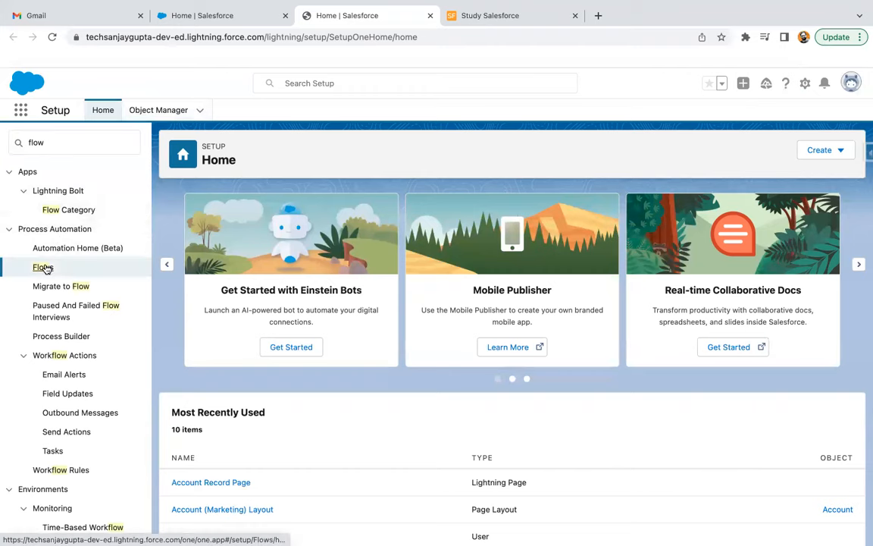
pyautogui.click(43, 267)
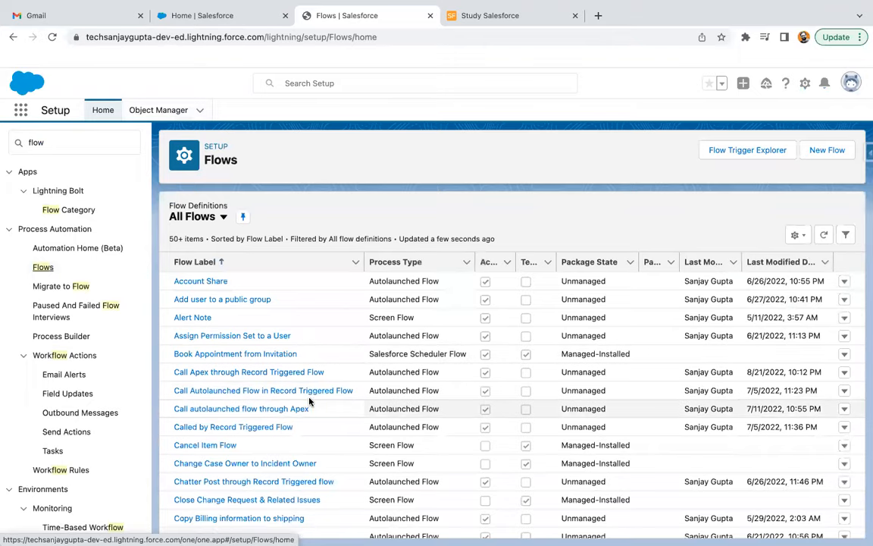
pyautogui.scroll(-3)
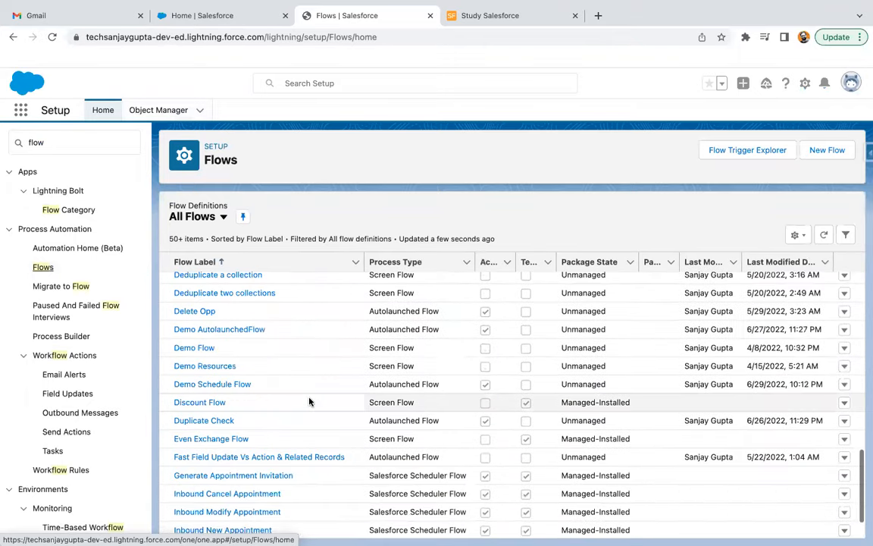
pyautogui.click(220, 15)
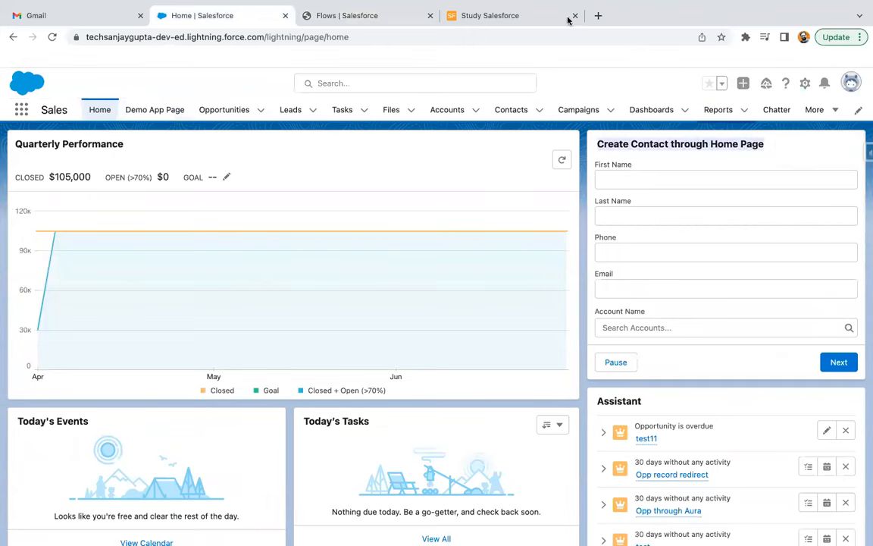
# - Open the 'Create Contact through Home Page' flow from the Flows list
pyautogui.click(367, 15)
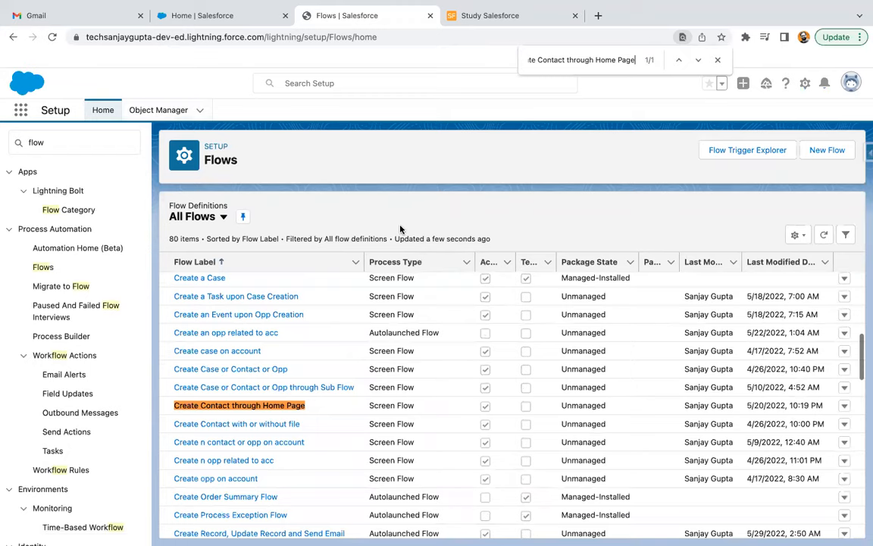
pyautogui.click(239, 405)
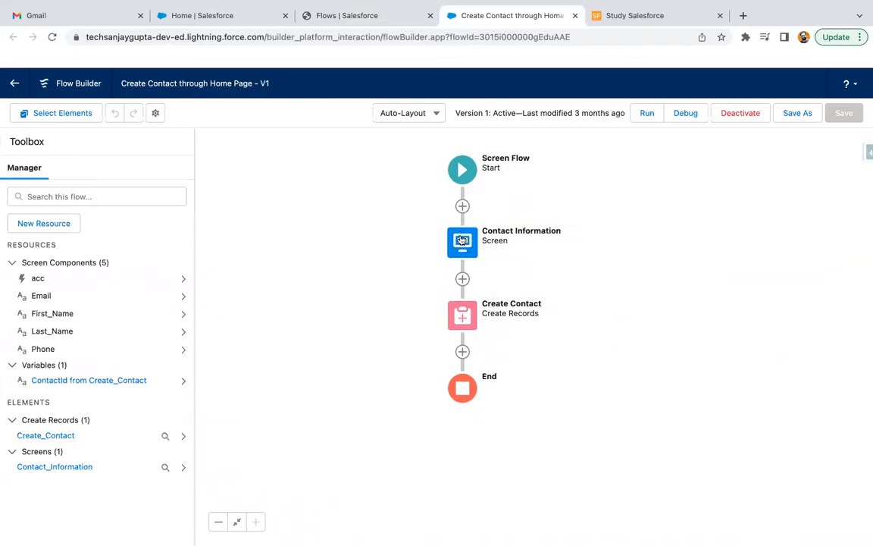
pyautogui.moveTo(476, 317)
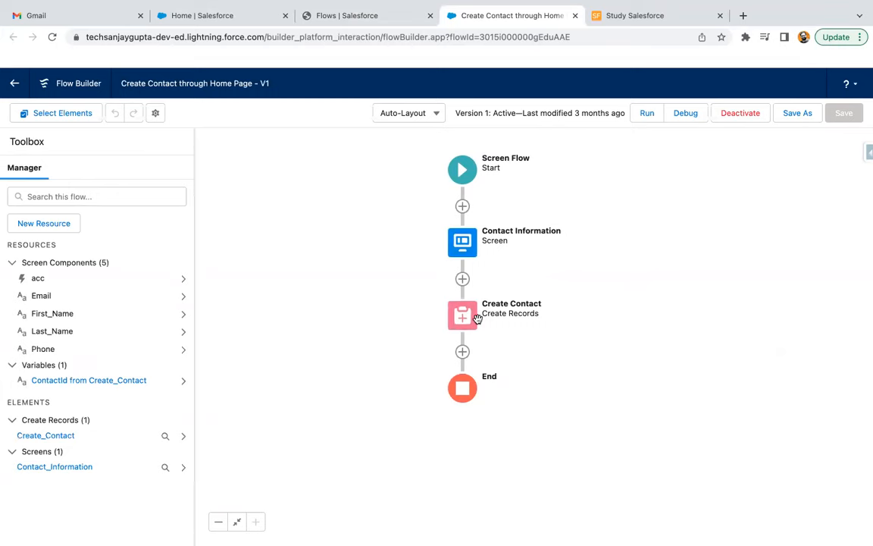
# - Open the Contact Information screen and inspect the First Name and Last Name fields
pyautogui.doubleClick(463, 243)
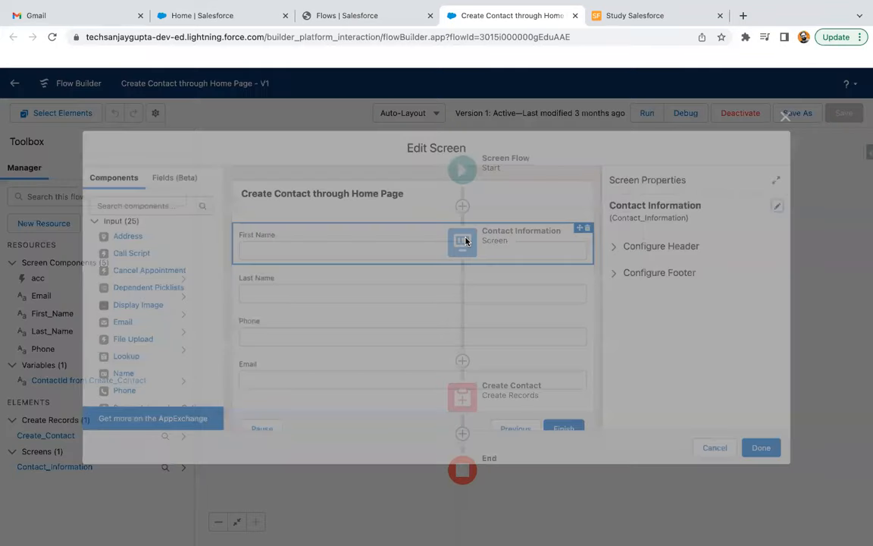
pyautogui.click(336, 249)
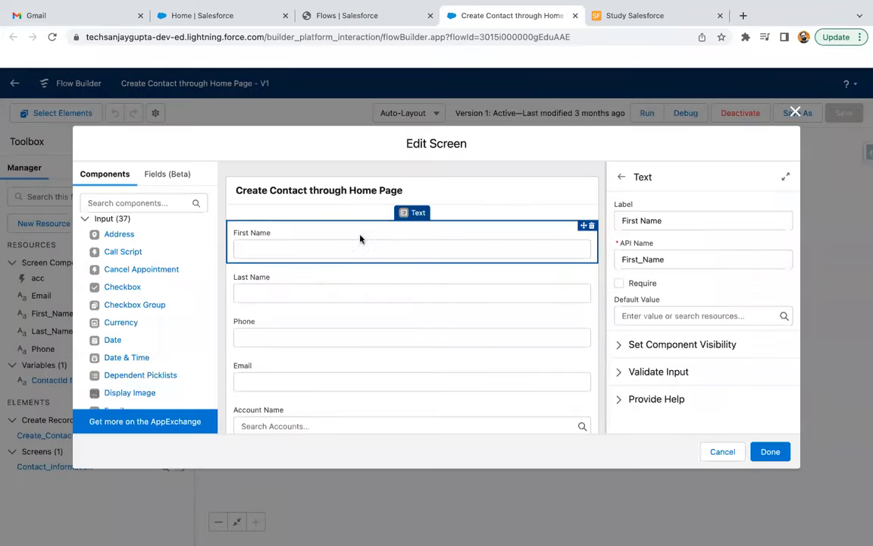
pyautogui.write('text')
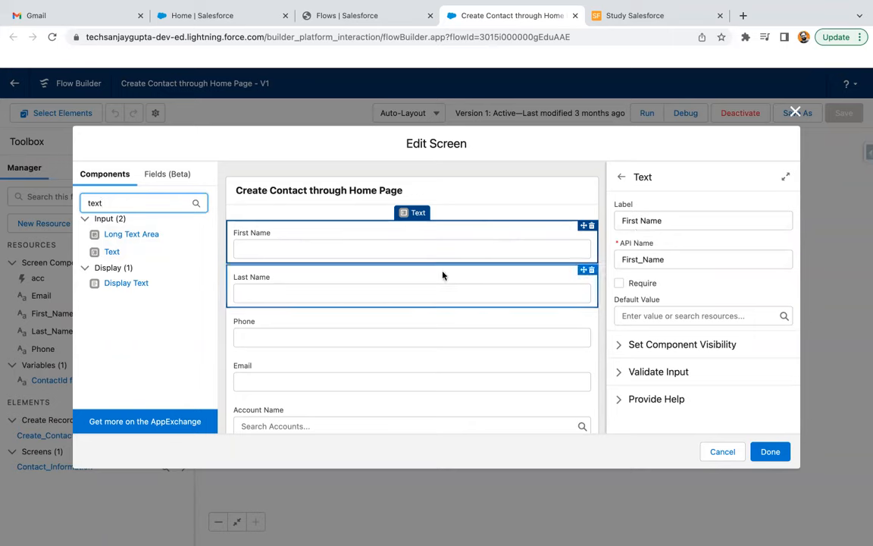
pyautogui.click(412, 292)
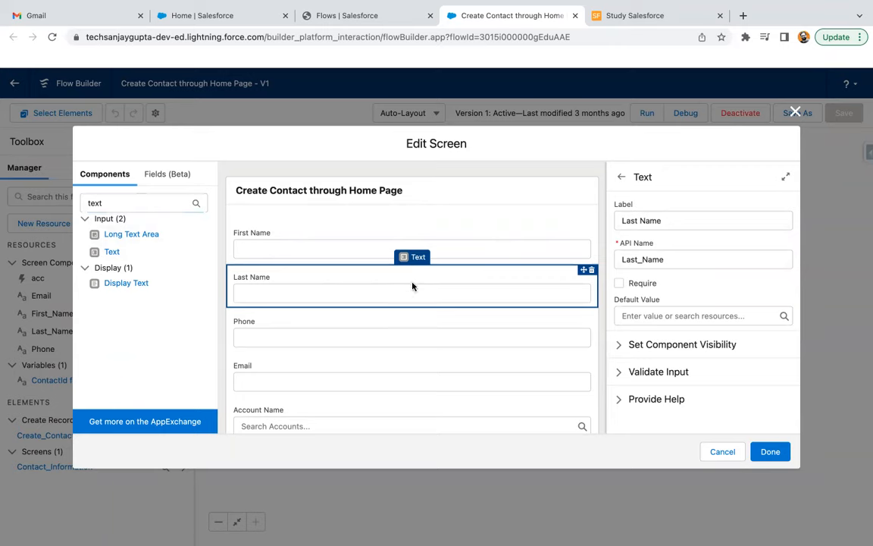
pyautogui.moveTo(535, 288)
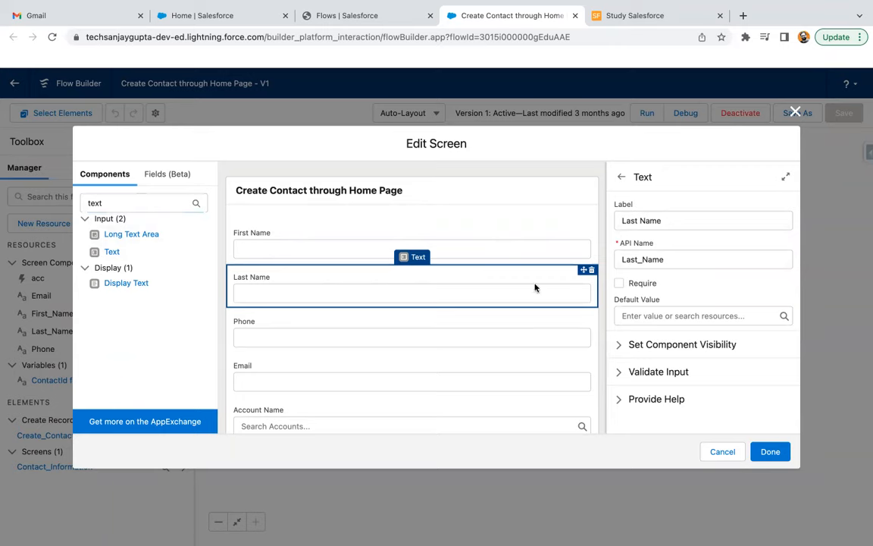
# - Inspect the Phone and Email text input fields' settings
pyautogui.click(366, 336)
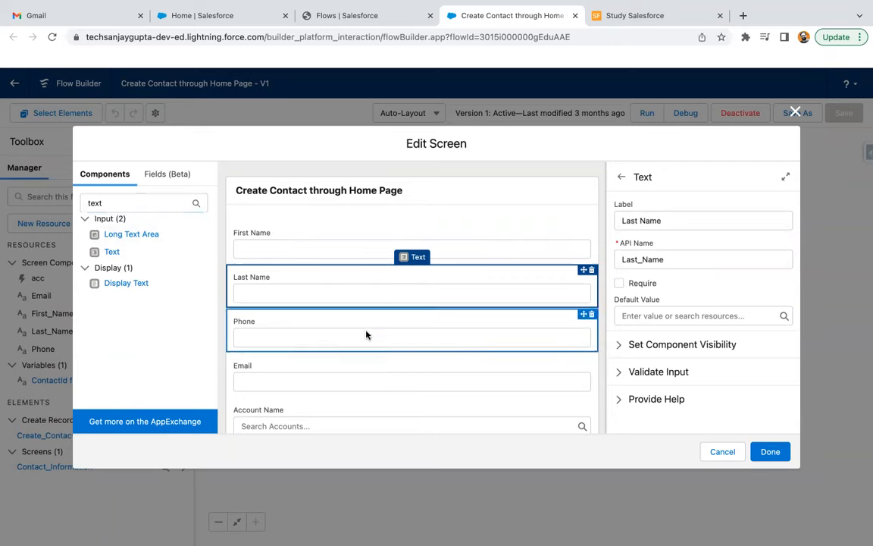
pyautogui.click(412, 336)
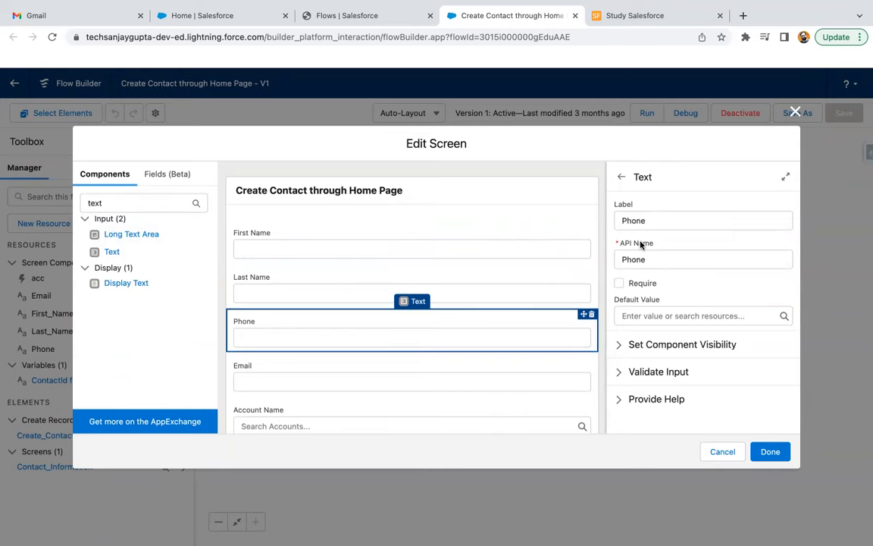
pyautogui.moveTo(443, 330)
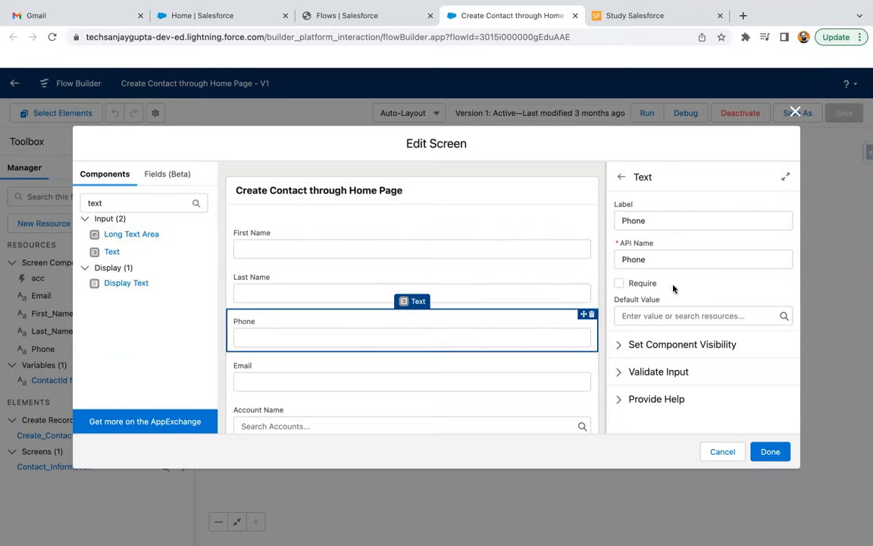
pyautogui.click(412, 382)
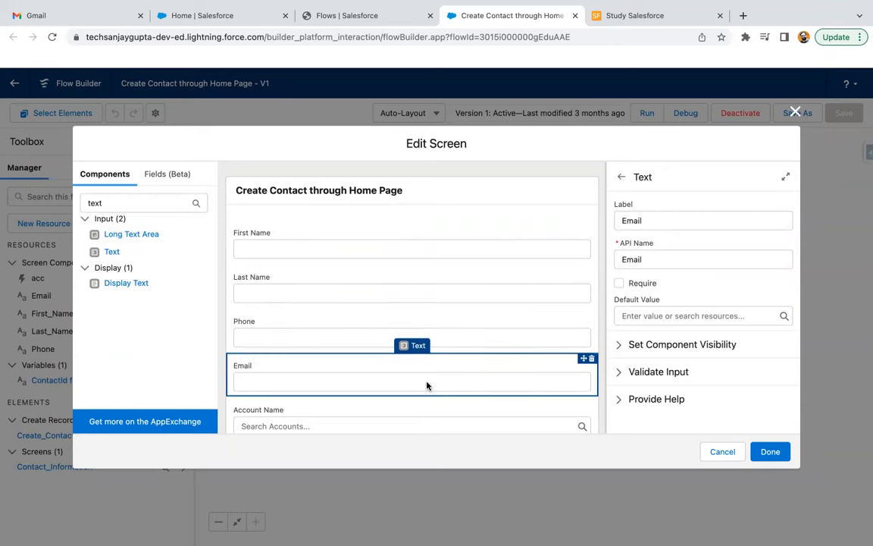
pyautogui.moveTo(612, 230)
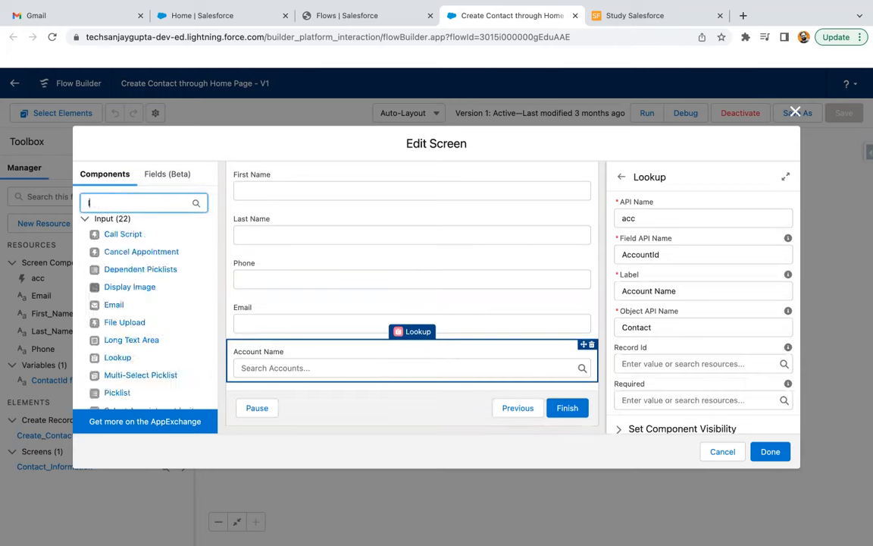
pyautogui.write('ook')
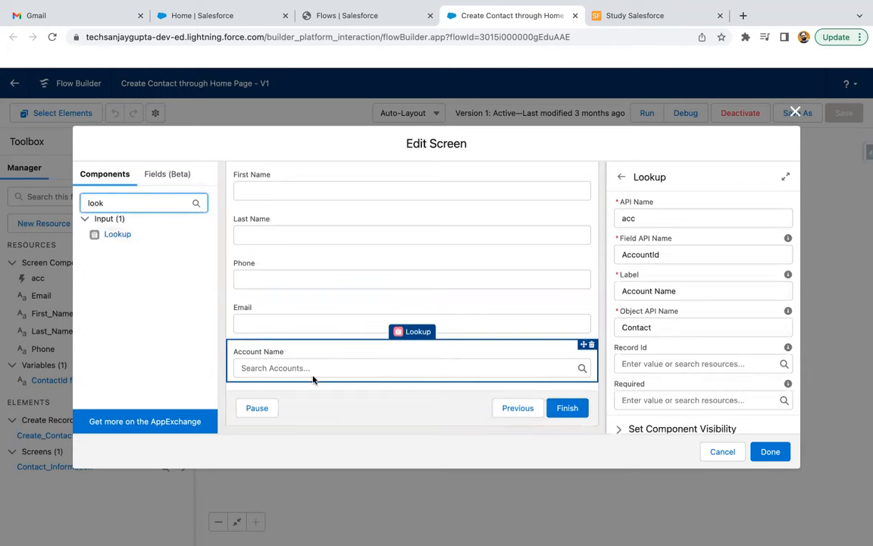
pyautogui.moveTo(716, 343)
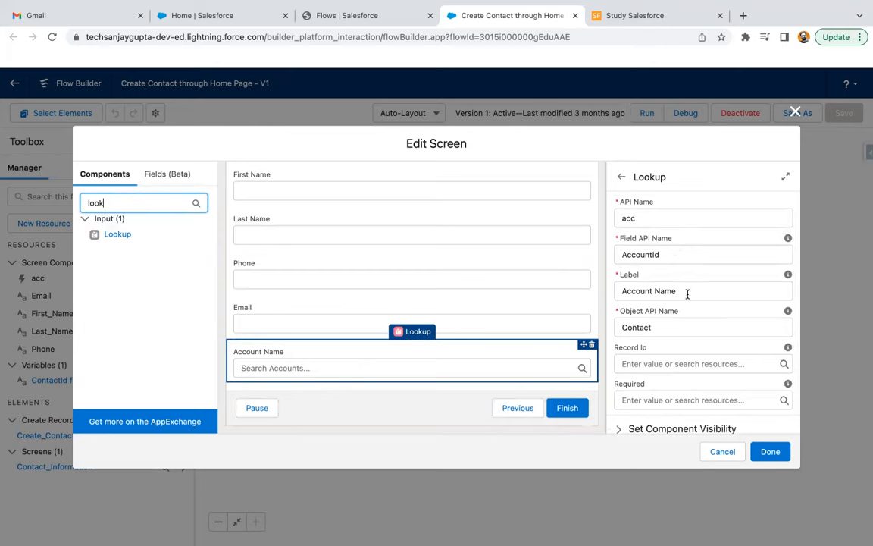
pyautogui.moveTo(667, 328)
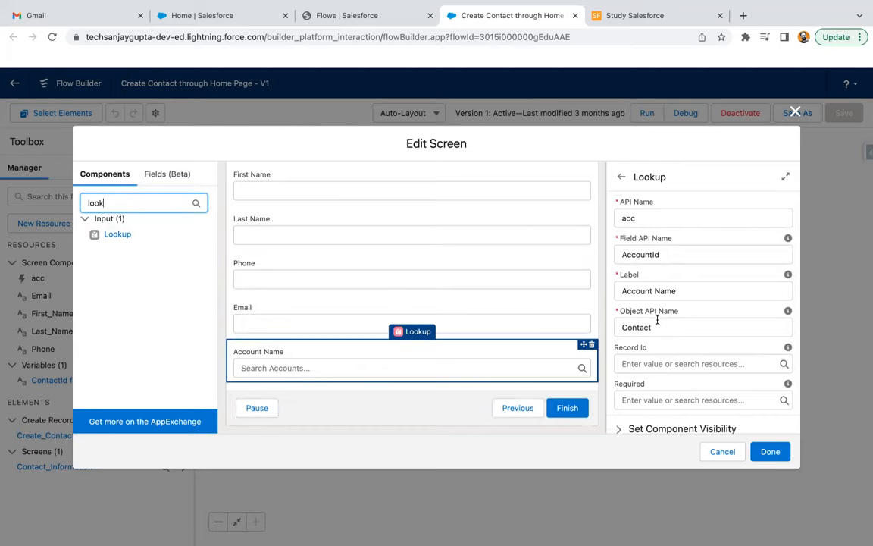
pyautogui.moveTo(448, 363)
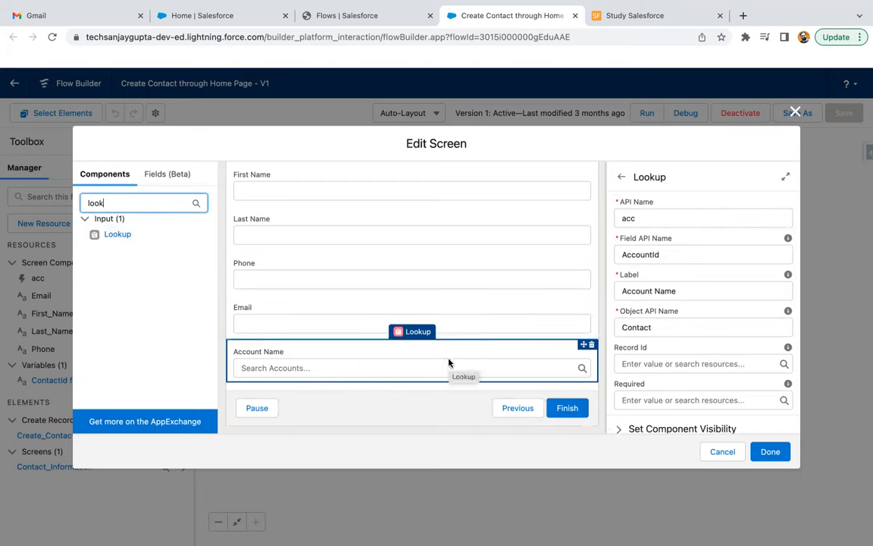
pyautogui.moveTo(415, 370)
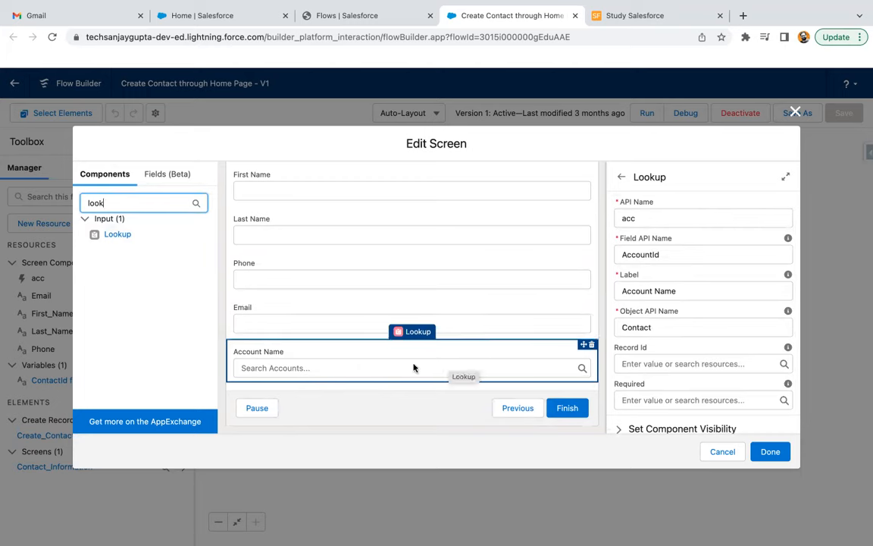
pyautogui.moveTo(358, 358)
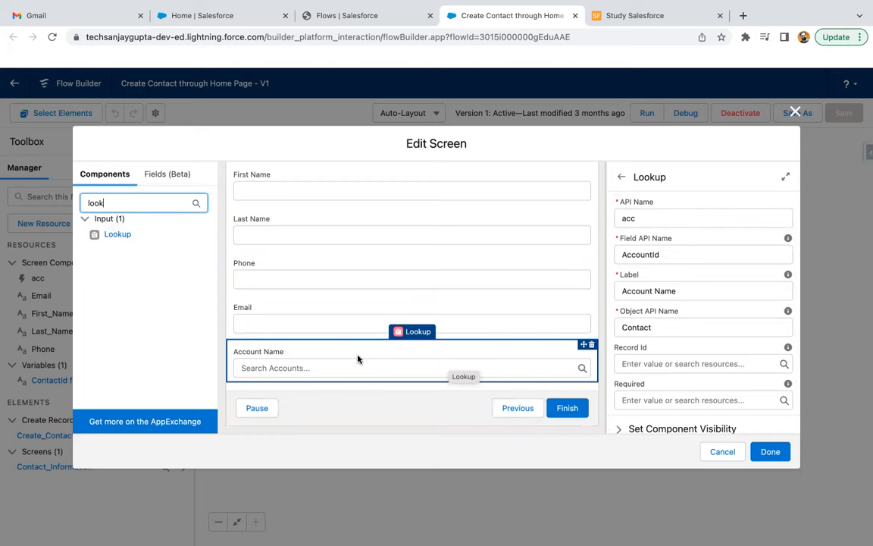
pyautogui.moveTo(382, 370)
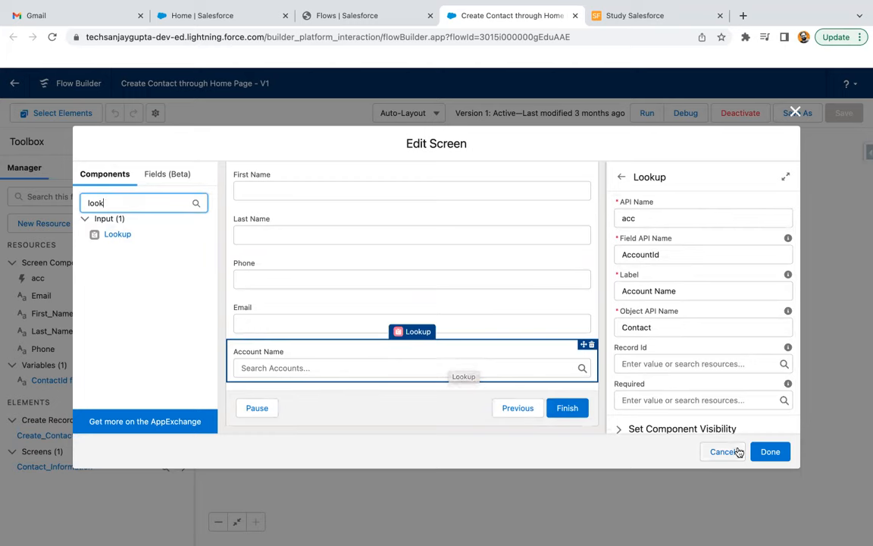
pyautogui.click(725, 452)
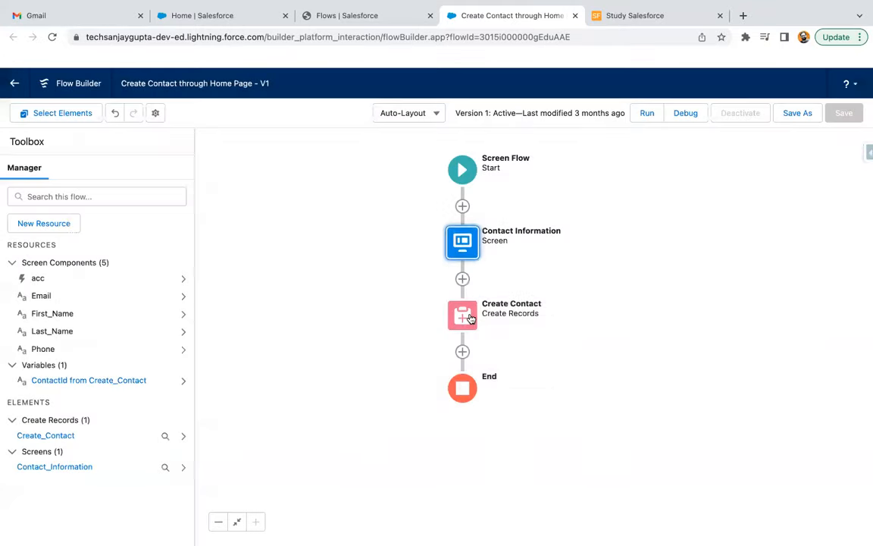
pyautogui.doubleClick(462, 314)
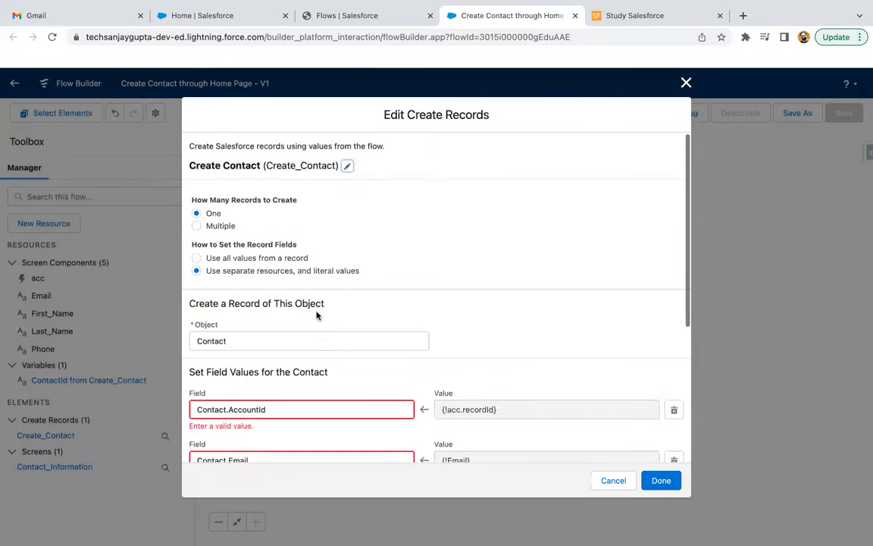
pyautogui.click(348, 165)
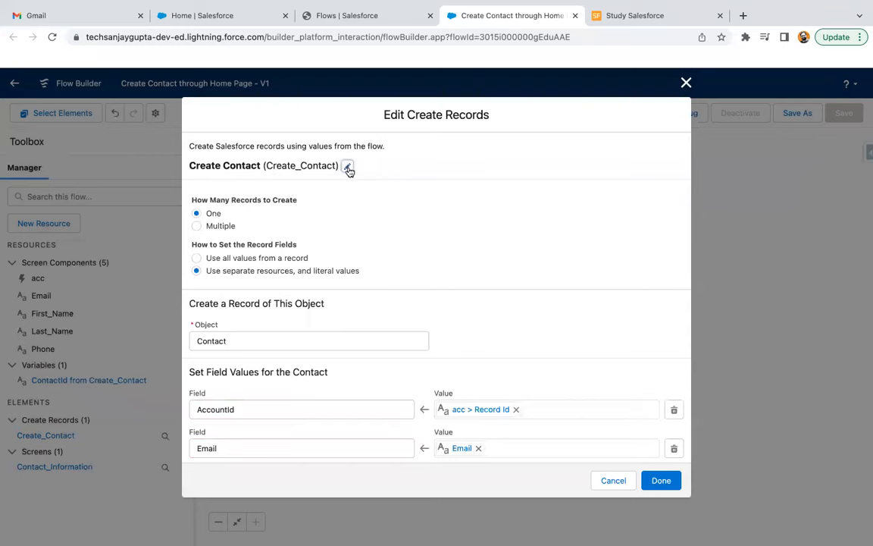
pyautogui.scroll(-3)
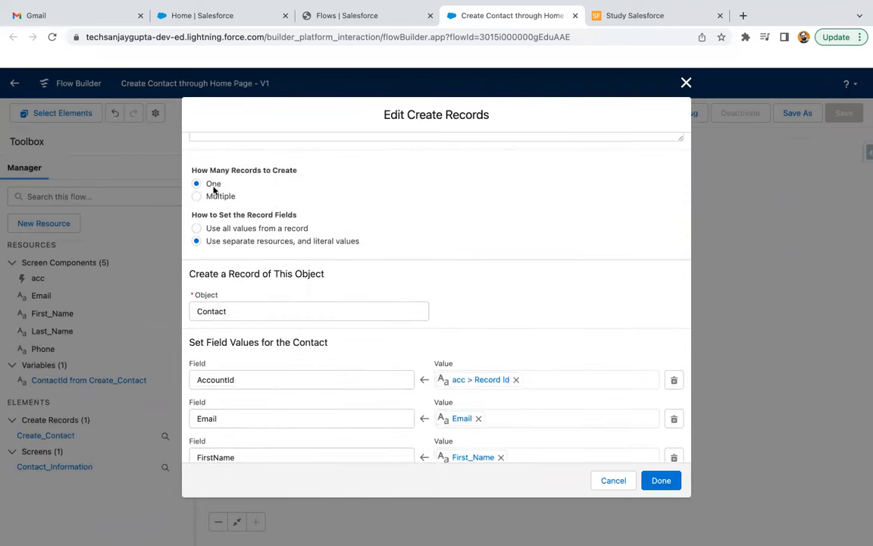
pyautogui.moveTo(397, 255)
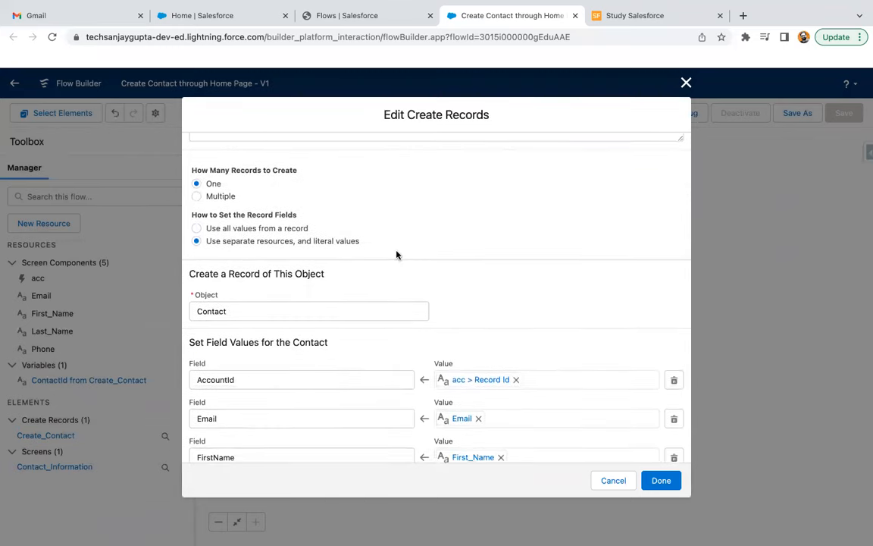
pyautogui.scroll(-3)
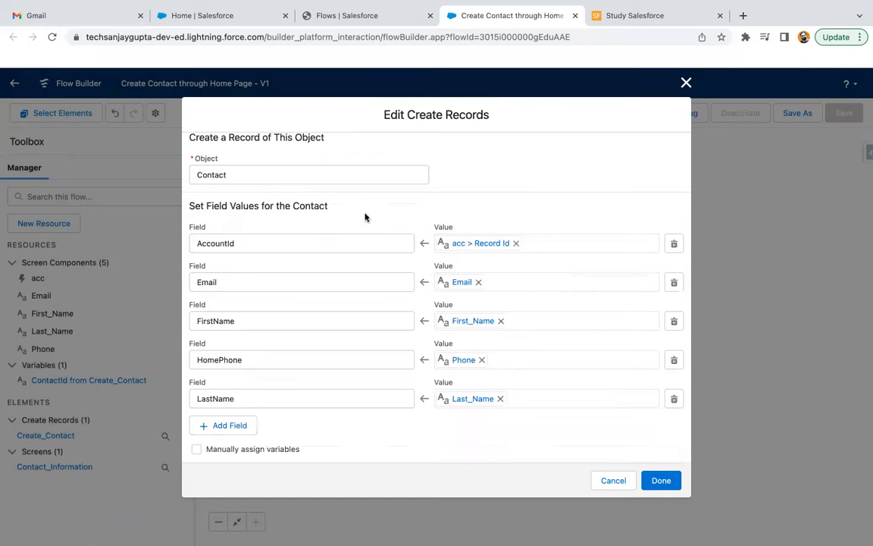
pyautogui.moveTo(467, 249)
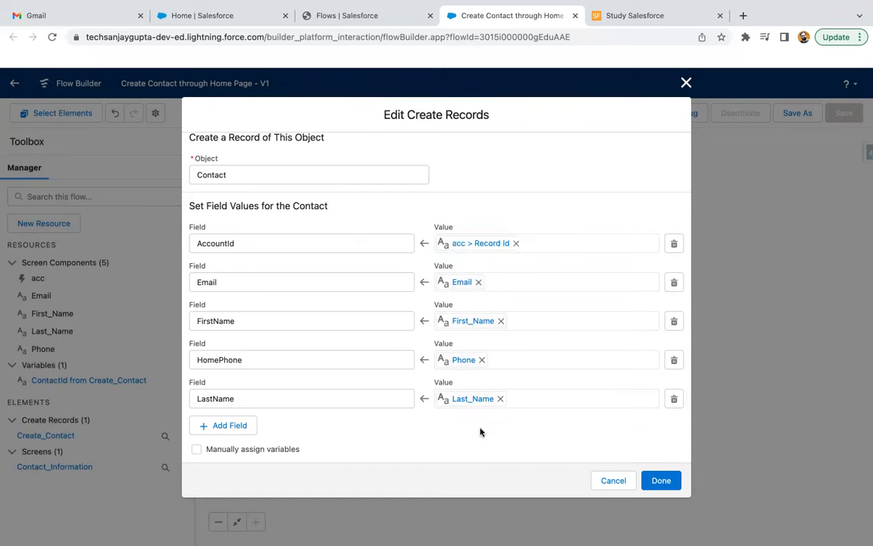
pyautogui.moveTo(222, 424)
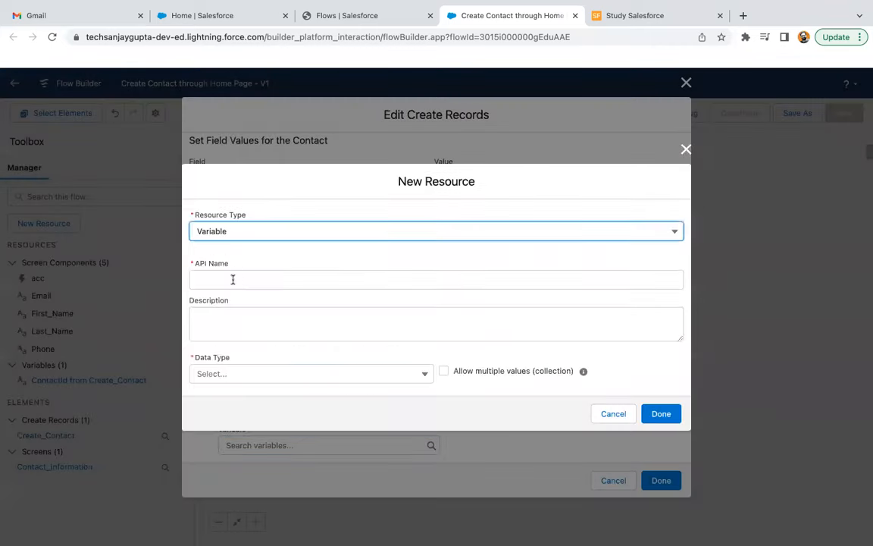
# - Create a Text variable contactId and store the Create Contact record ID in it
pyautogui.write('contactt')
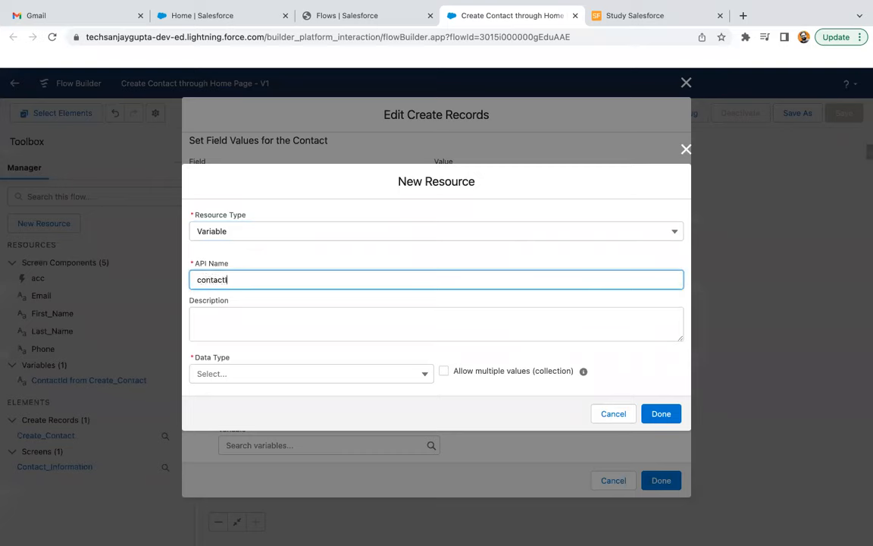
pyautogui.click(311, 373)
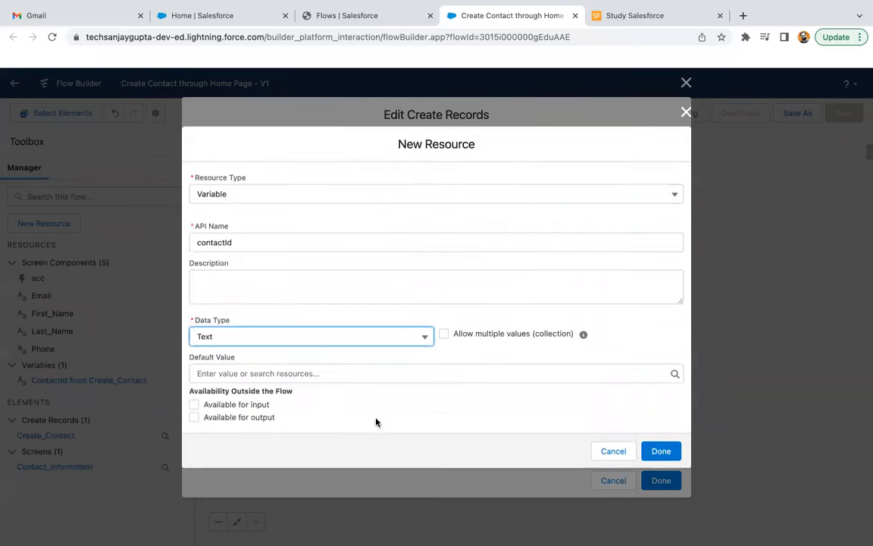
pyautogui.click(660, 450)
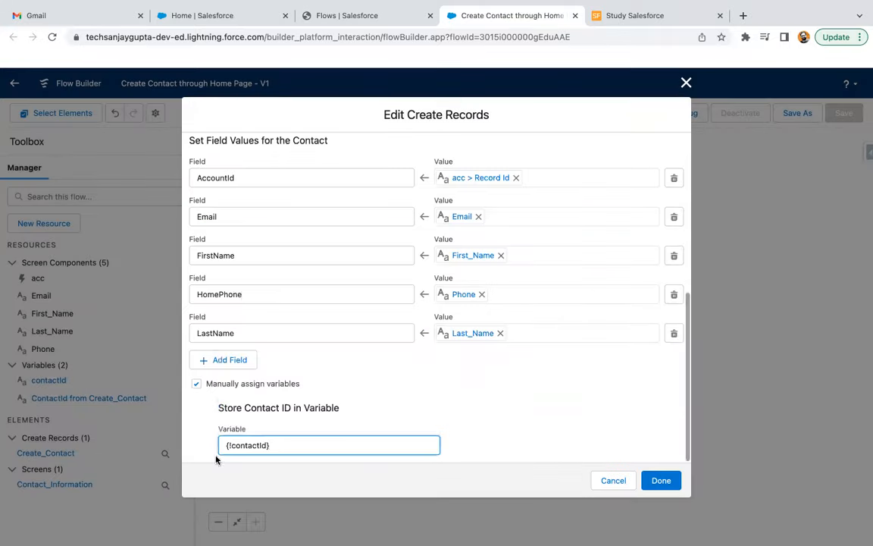
pyautogui.click(660, 479)
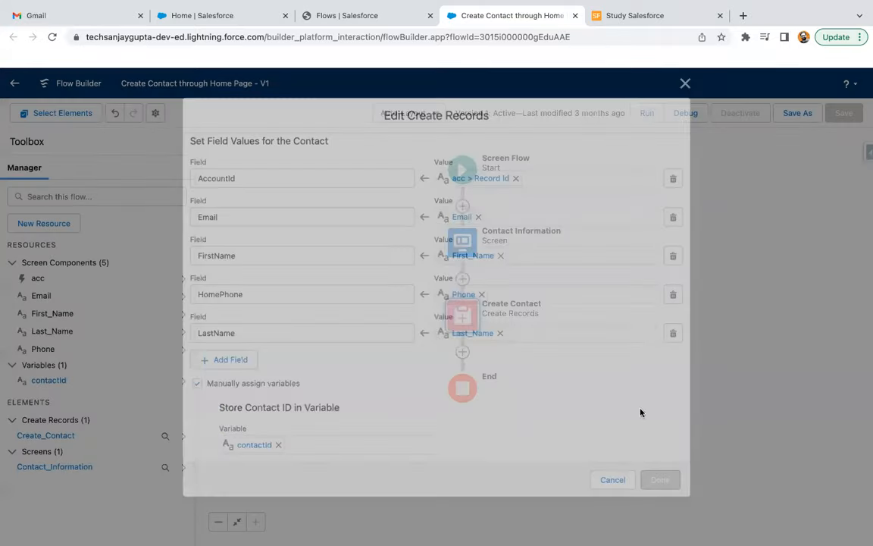
pyautogui.click(612, 479)
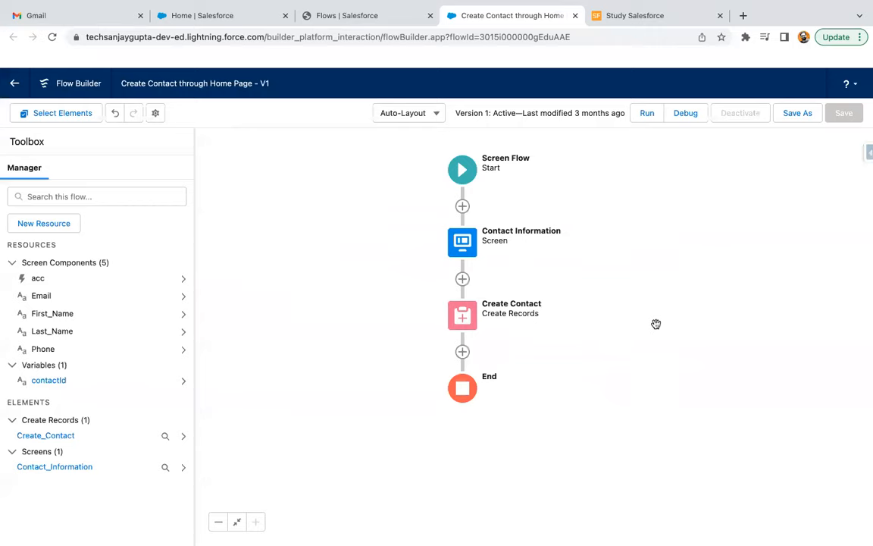
# - Add a new Screen element after the Create Contact step
pyautogui.click(462, 351)
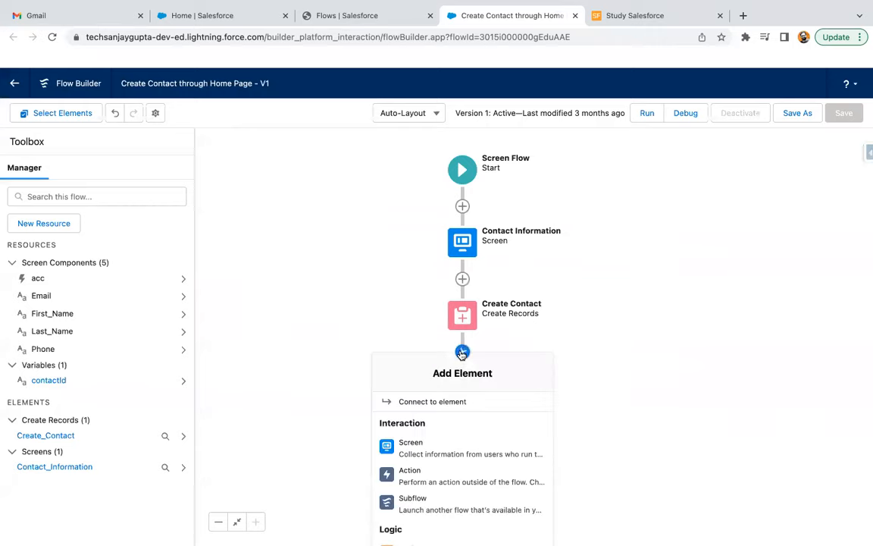
pyautogui.click(411, 447)
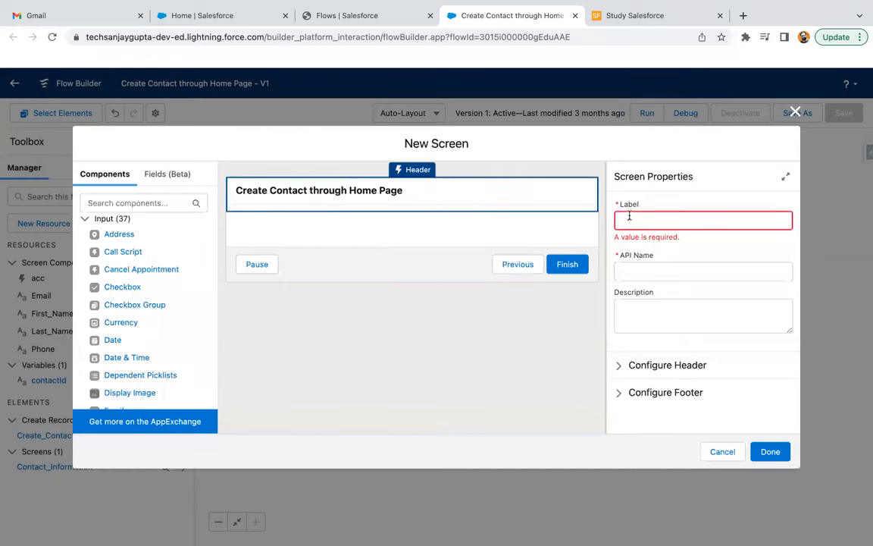
# - Label the new screen 'Redirect to New Record' and add a Display Text component
pyautogui.write('Redirec')
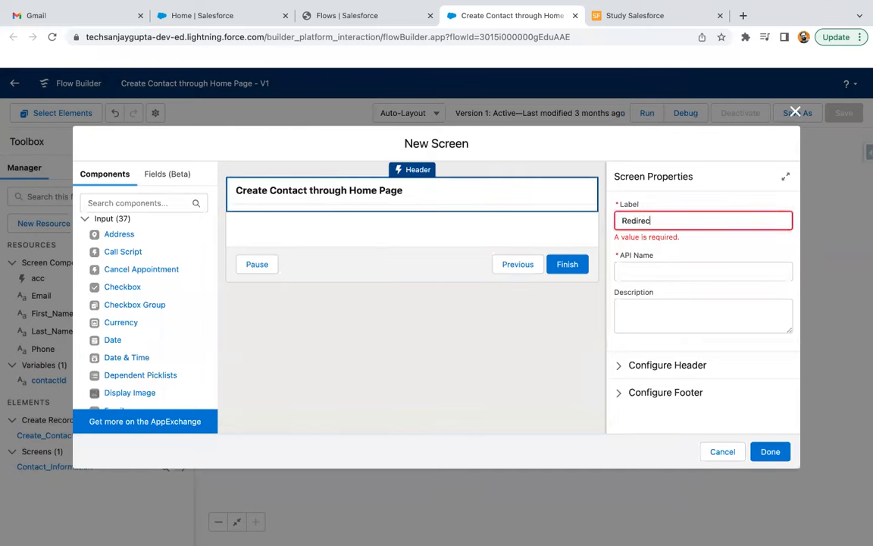
pyautogui.write('Redirect to New Recor')
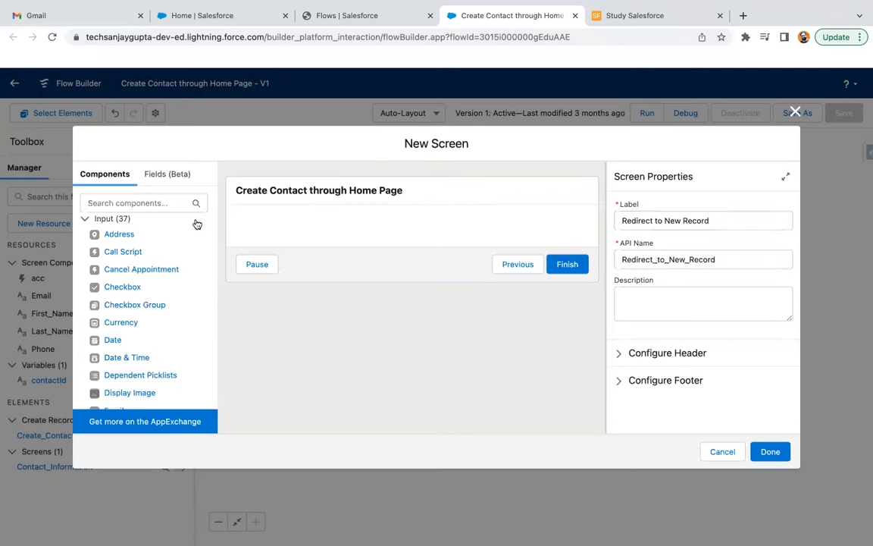
pyautogui.write('dis')
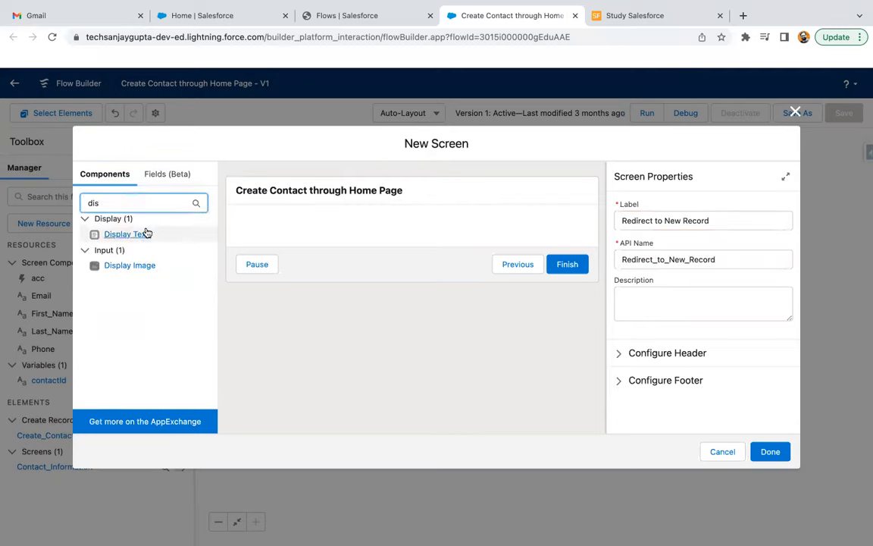
pyautogui.click(126, 234)
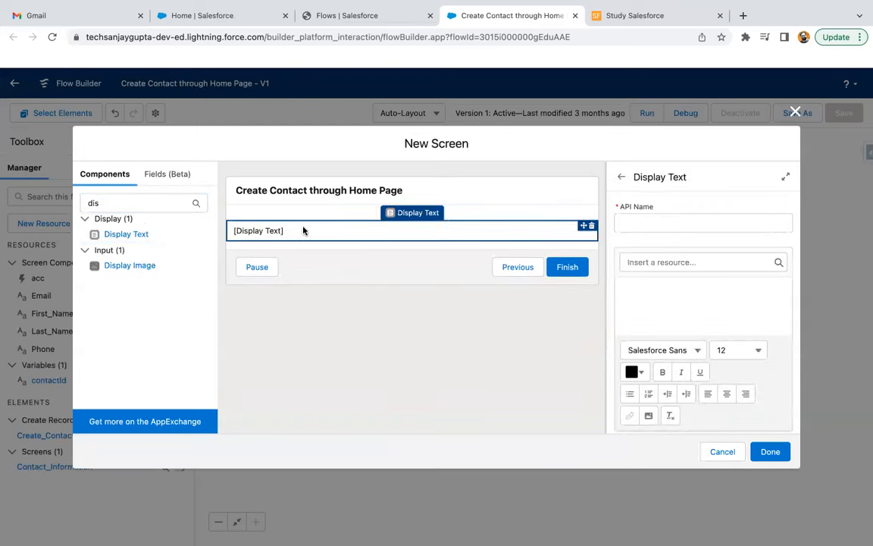
# - Set the Display Text component's API Name to redirectToRecord
pyautogui.click(703, 221)
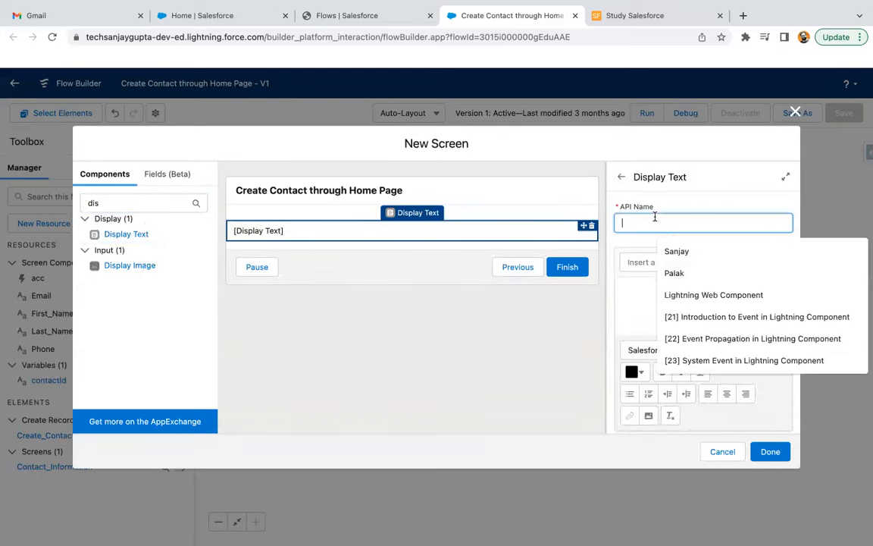
pyautogui.write('red')
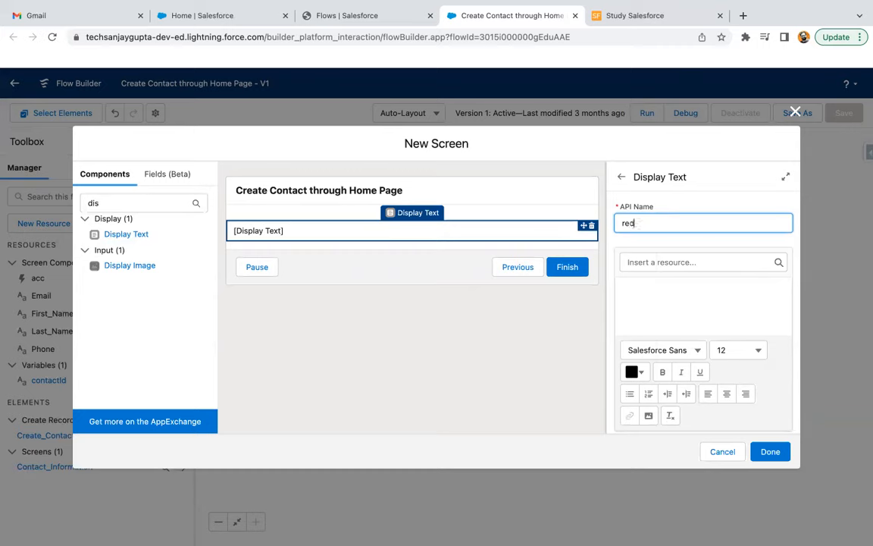
pyautogui.write('irect')
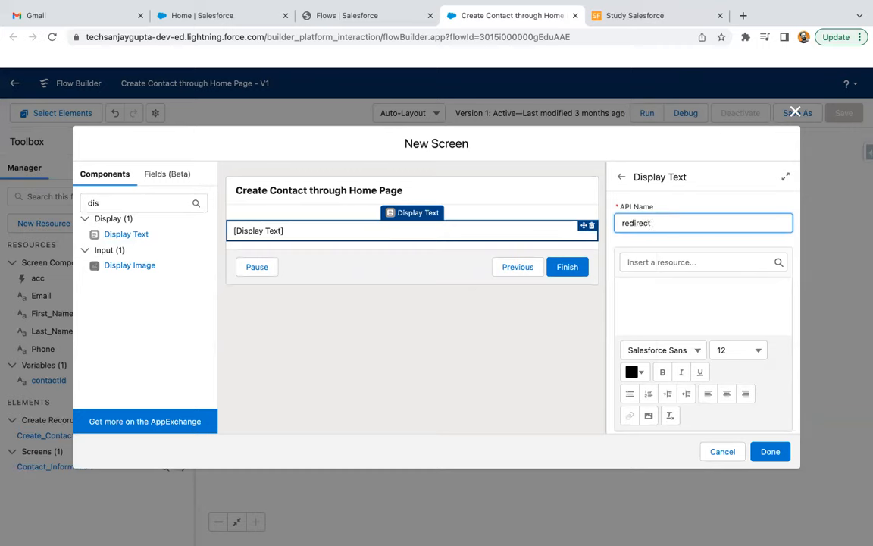
pyautogui.write('ToRecord')
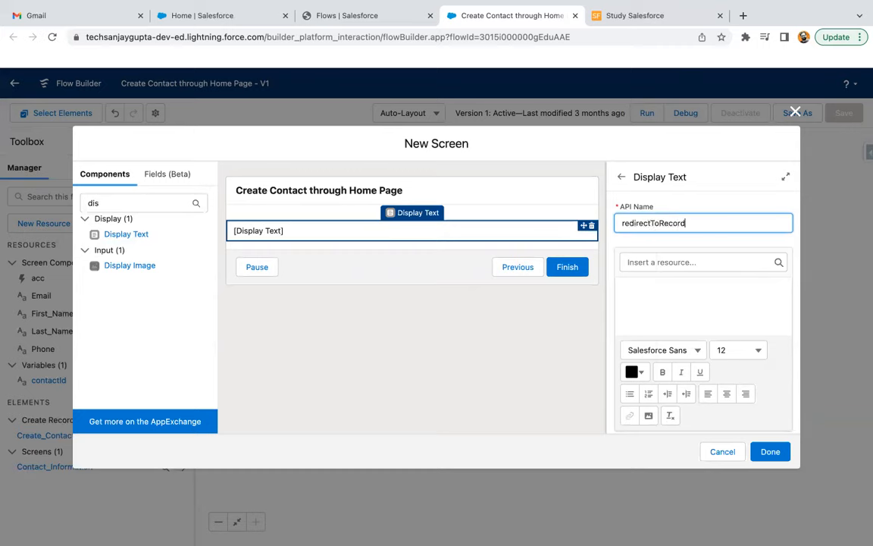
# - Enter 'Click here to open Contact' as the display text content
pyautogui.click(704, 303)
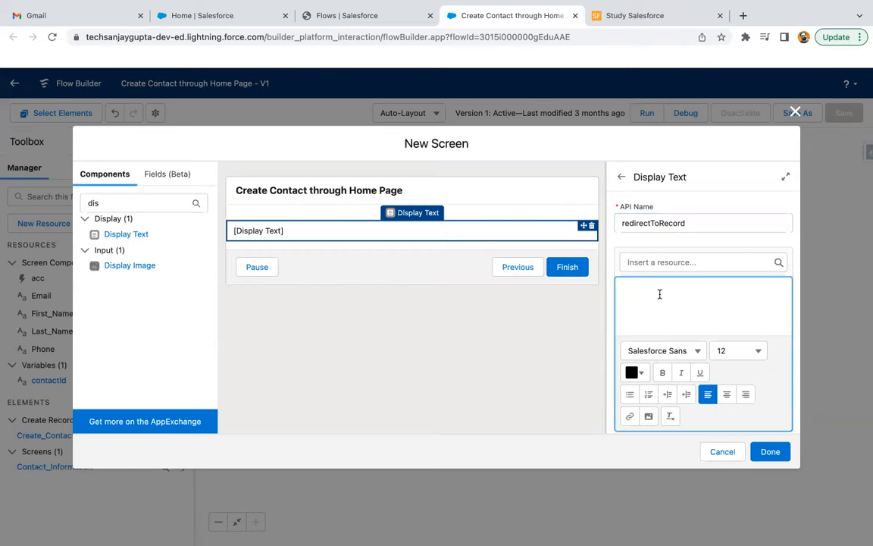
pyautogui.write('Click here to')
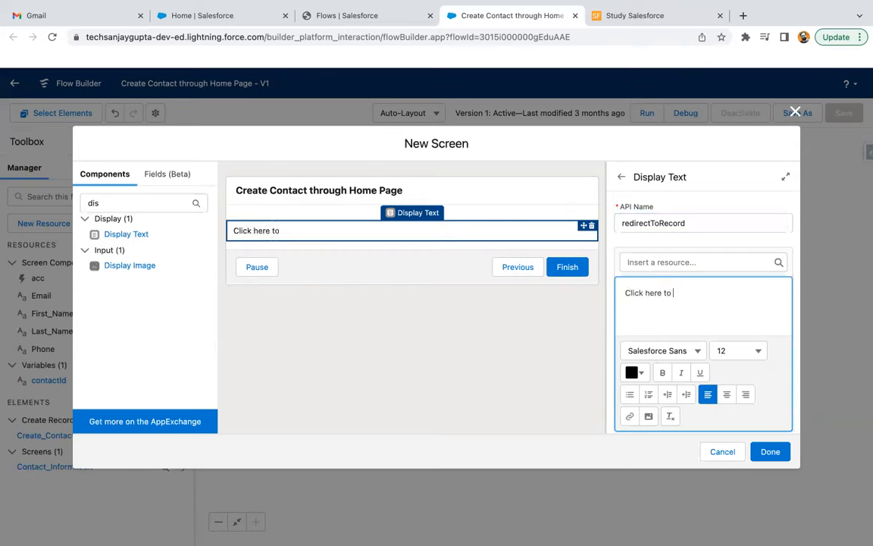
pyautogui.write('open')
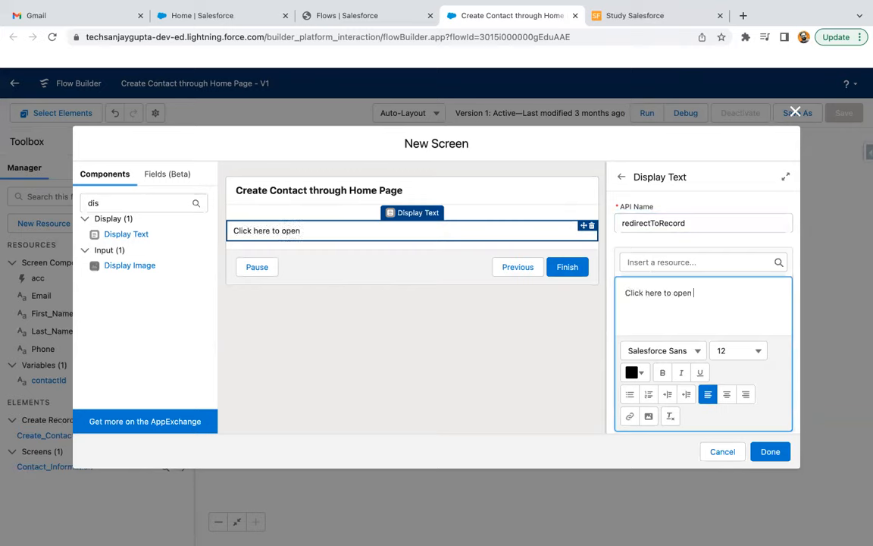
pyautogui.write('Contact')
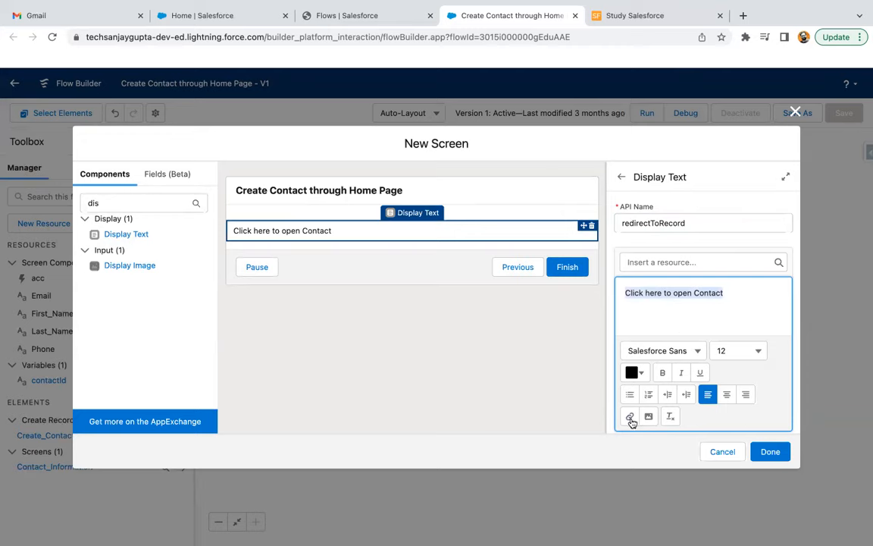
# - Make the text a link with URL /{!contactId}, first attempt
pyautogui.click(630, 416)
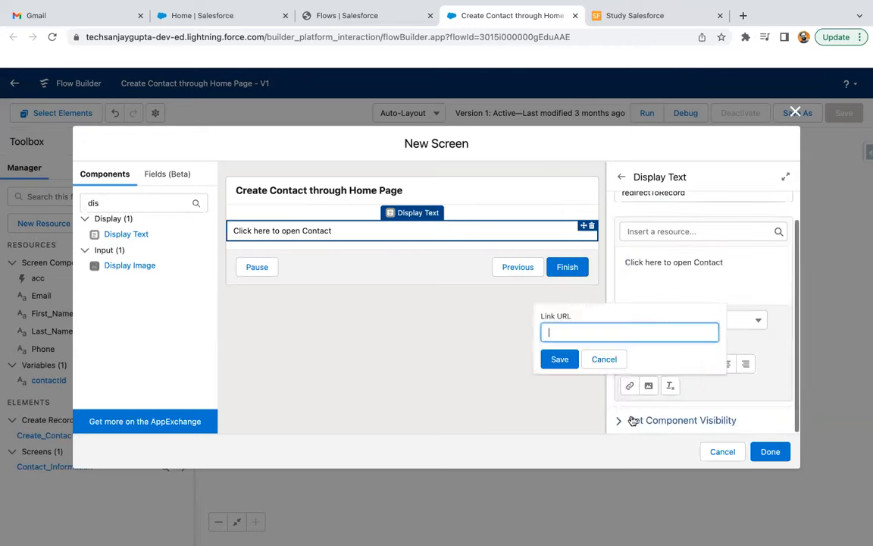
pyautogui.write('/')
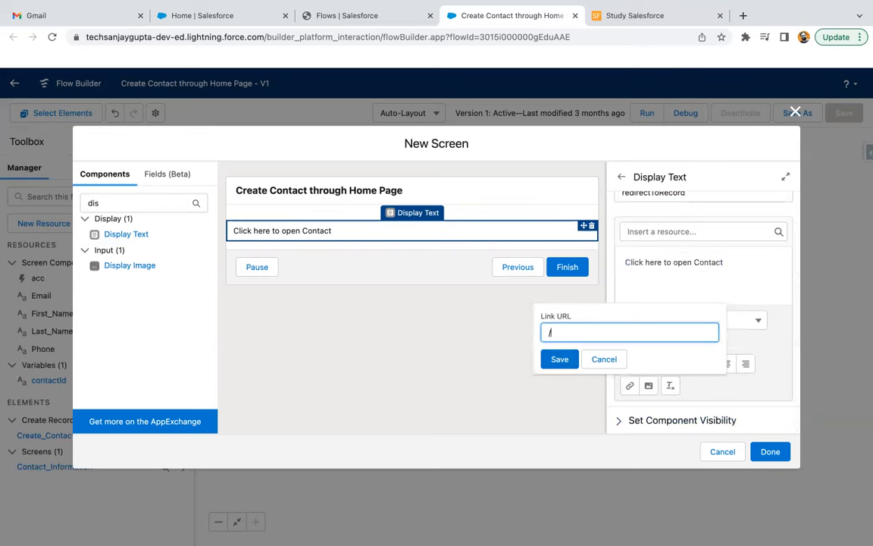
pyautogui.write('{!')
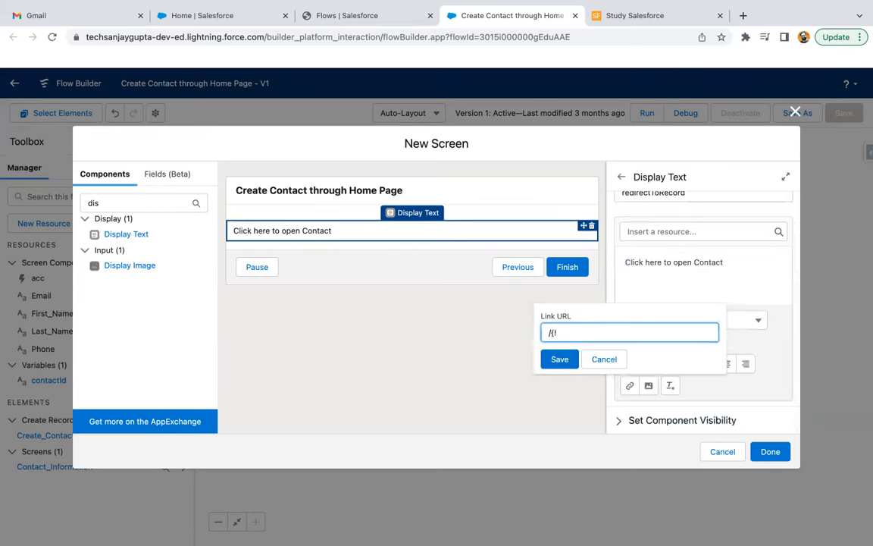
pyautogui.write('contactId')
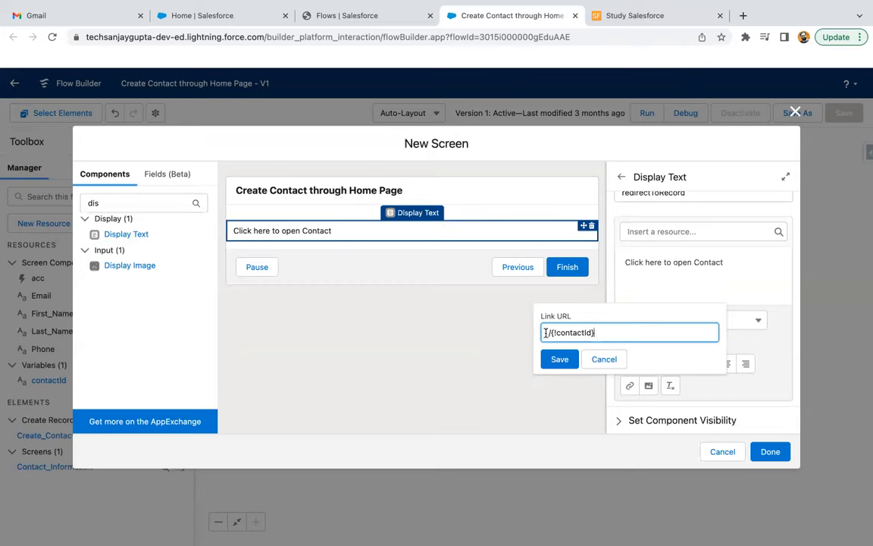
pyautogui.click(559, 358)
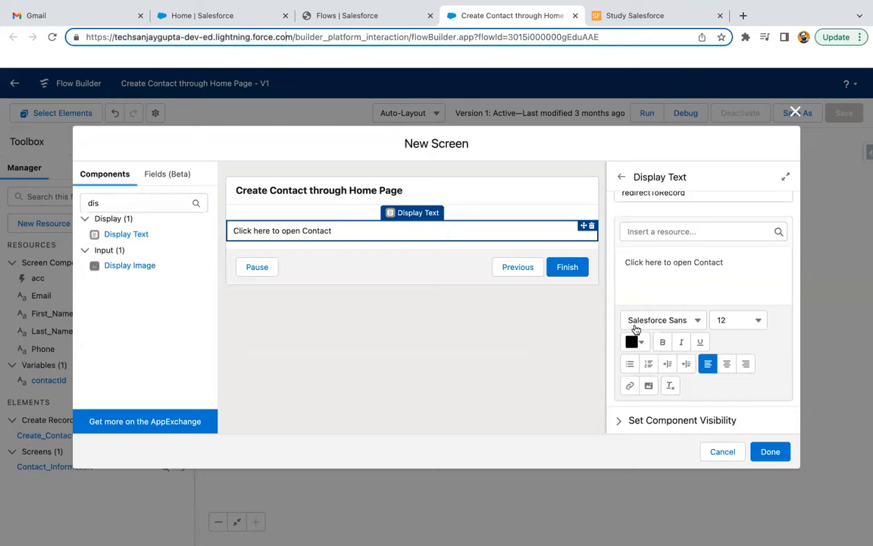
# - Re-enter the link URL /{!contactId} for the text and save it
pyautogui.click(629, 387)
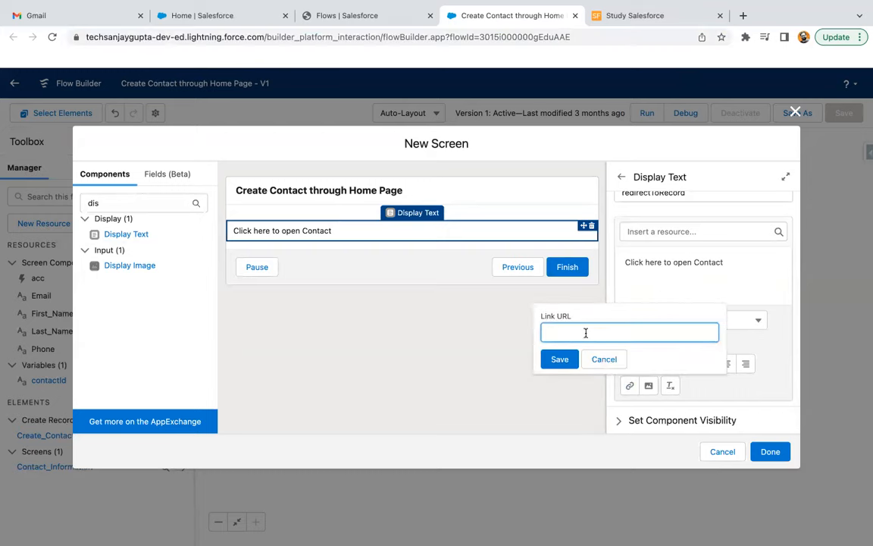
pyautogui.write('/{!')
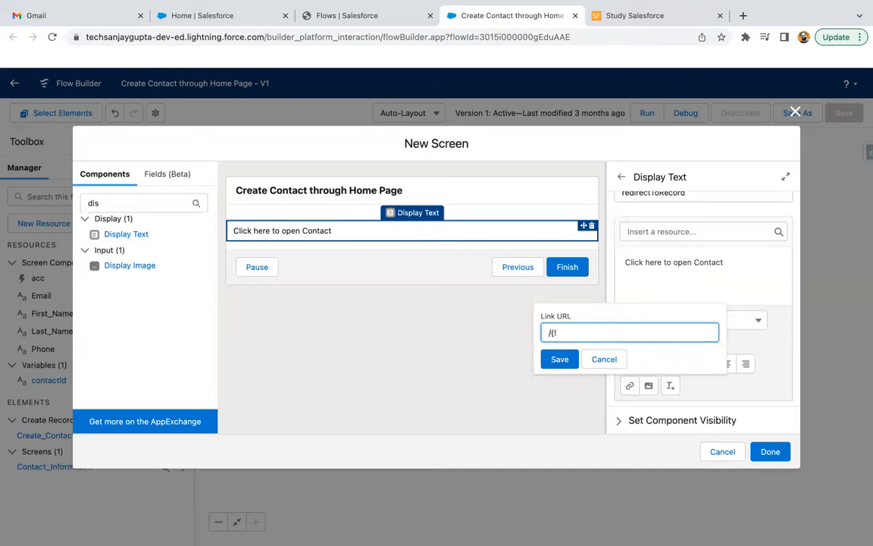
pyautogui.write('contactId')
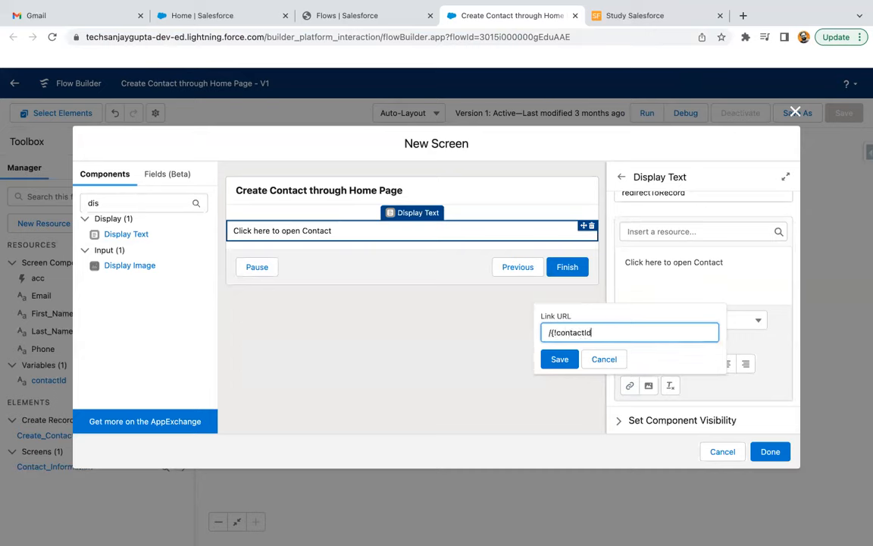
pyautogui.click(560, 358)
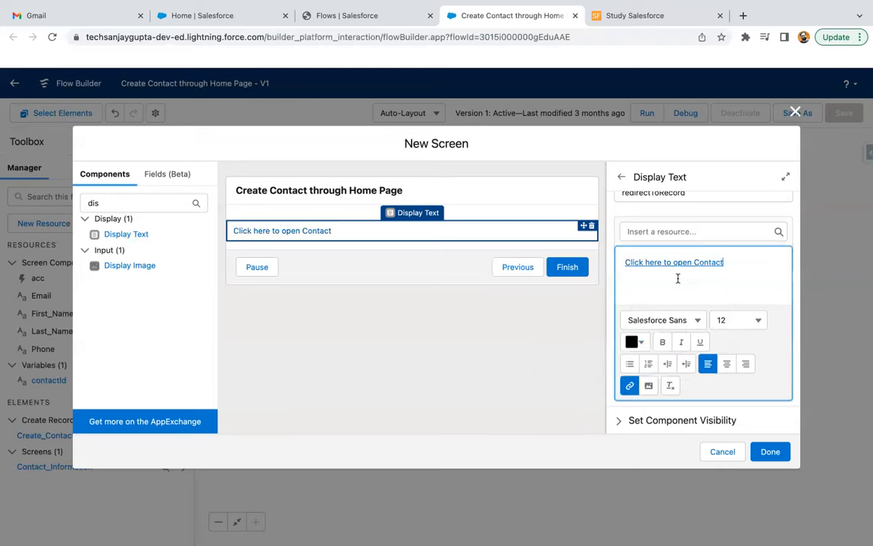
pyautogui.moveTo(640, 270)
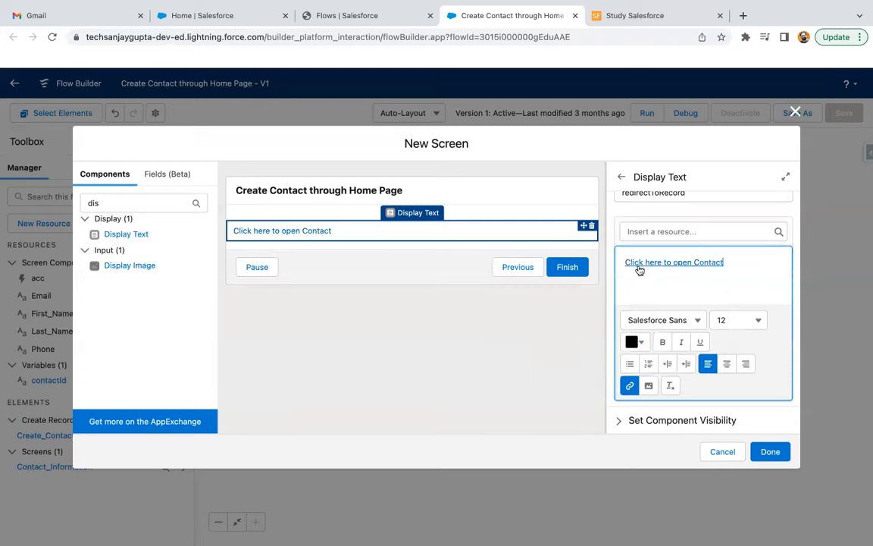
# - Save the flow as a new version (Version 2), activate it, and review the Redirect to New Record screen
pyautogui.click(770, 452)
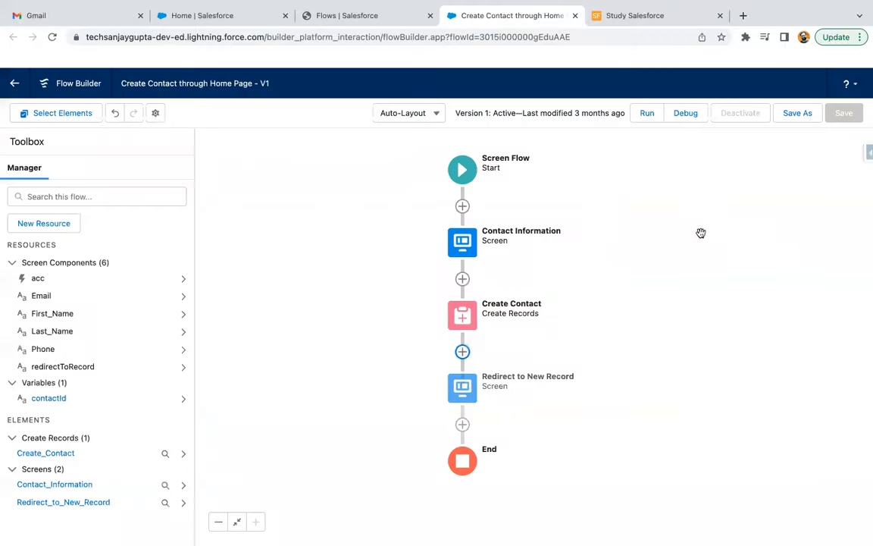
pyautogui.click(797, 112)
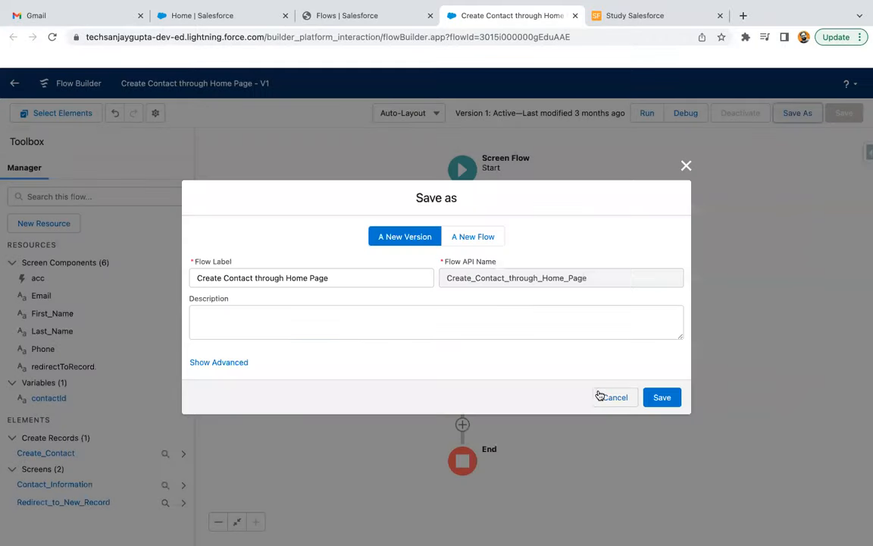
pyautogui.click(661, 397)
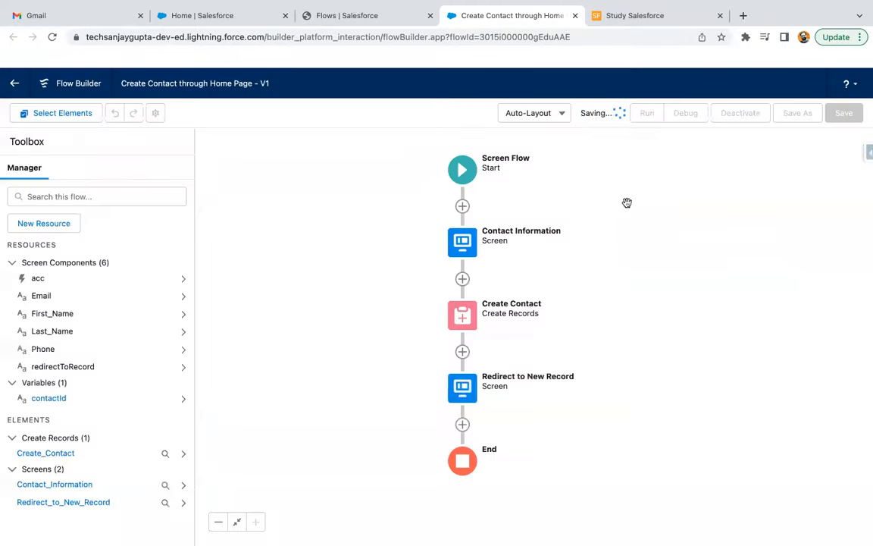
pyautogui.click(842, 113)
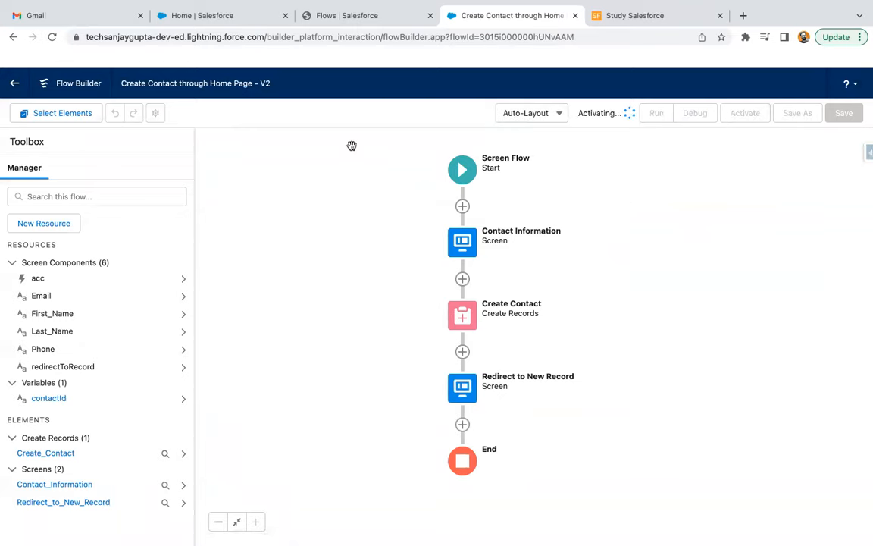
pyautogui.click(744, 112)
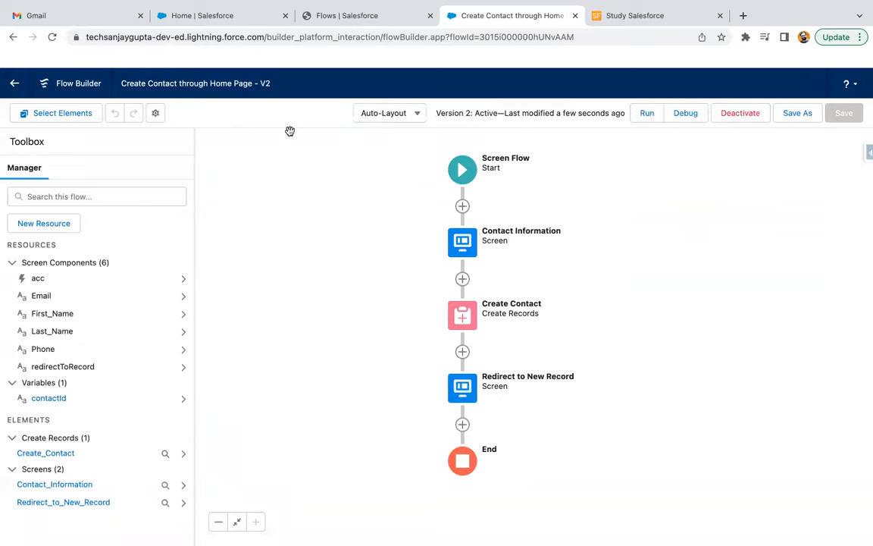
pyautogui.doubleClick(462, 388)
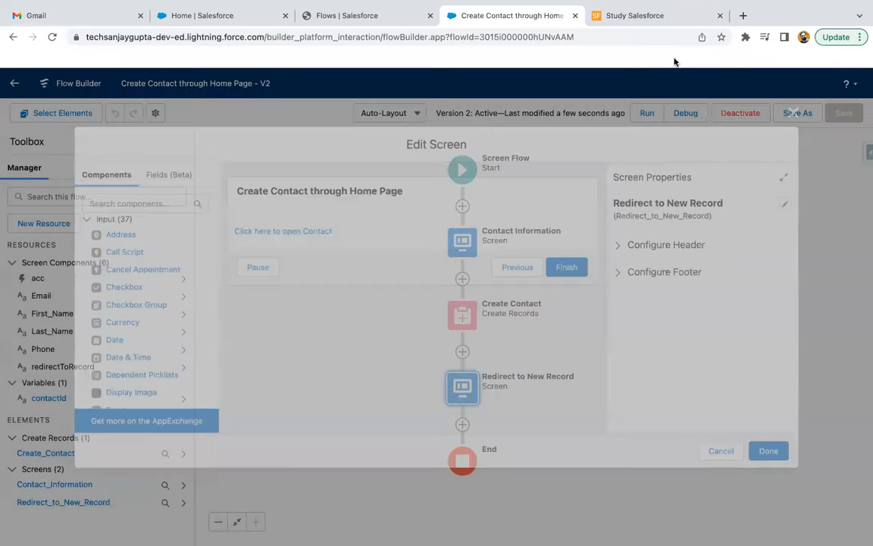
pyautogui.click(196, 15)
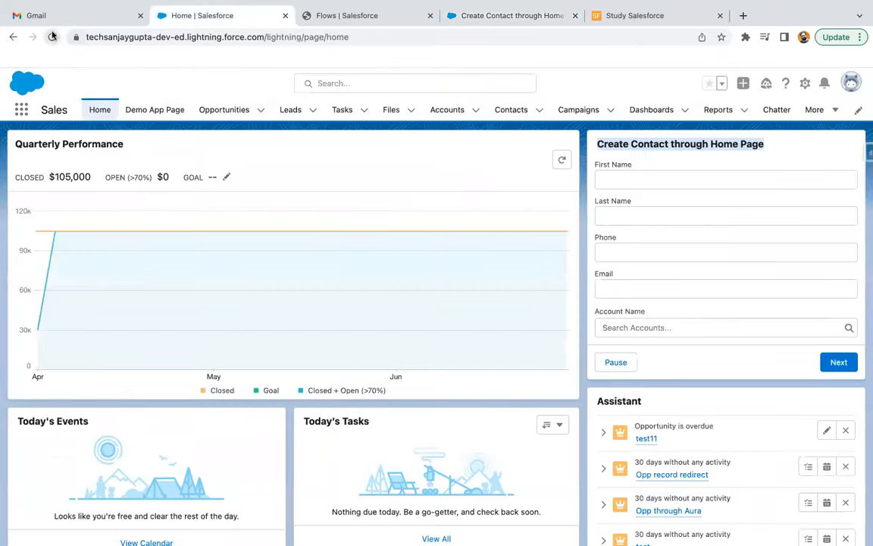
pyautogui.click(52, 36)
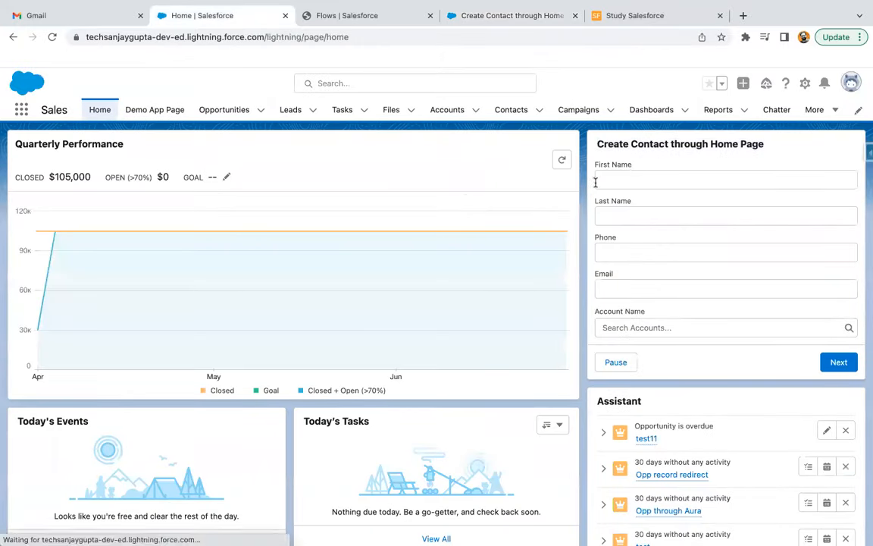
pyautogui.click(725, 179)
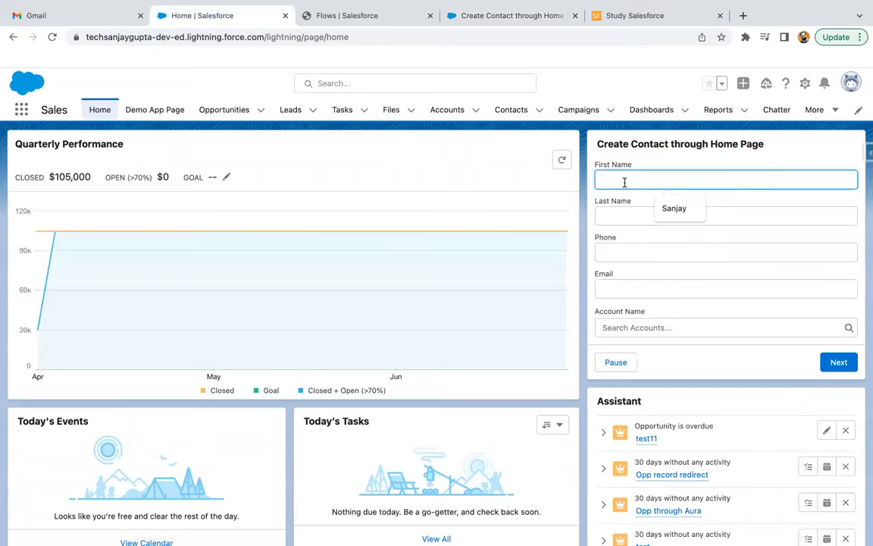
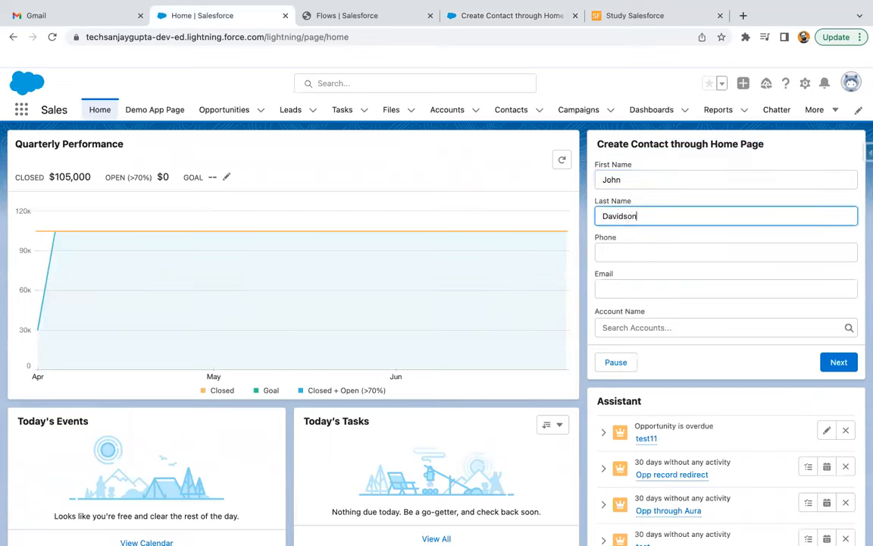
pyautogui.click(724, 251)
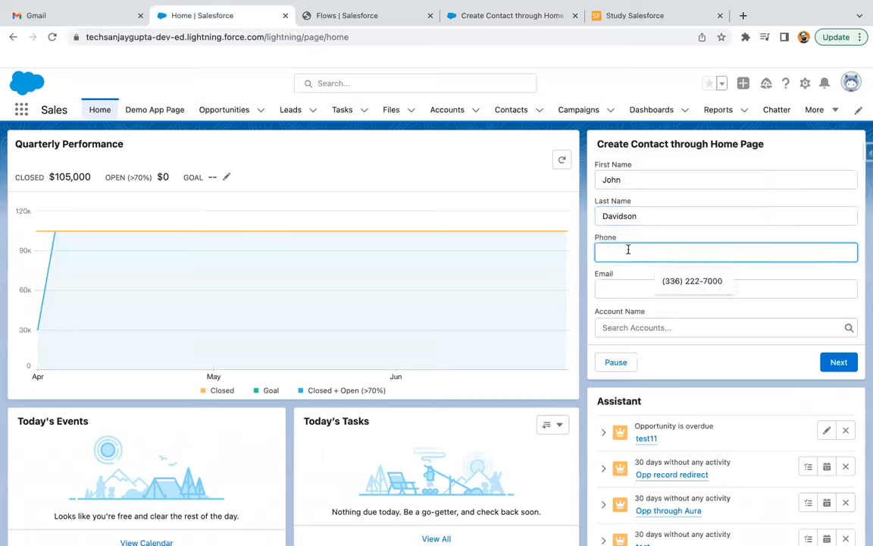
pyautogui.write('234123')
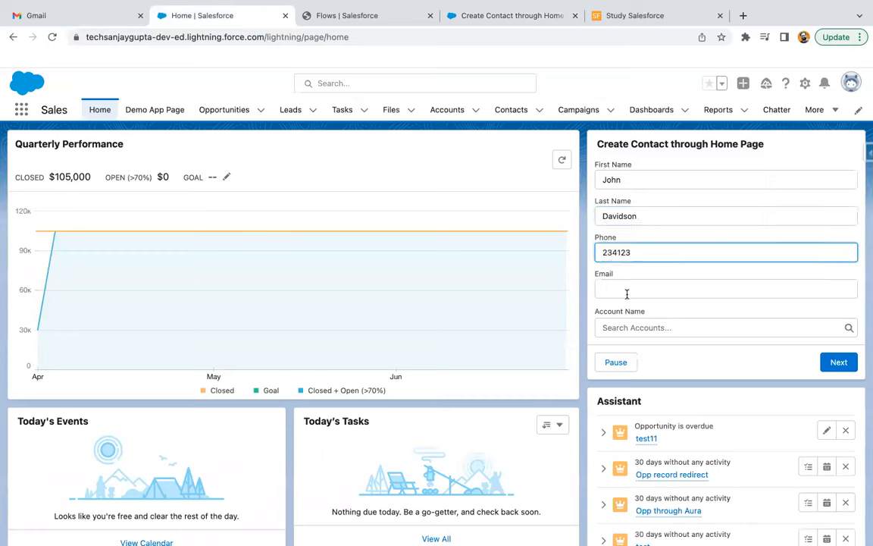
# - Enter the test@ email, choose Account RTF as the account, and submit the form
pyautogui.write('test@')
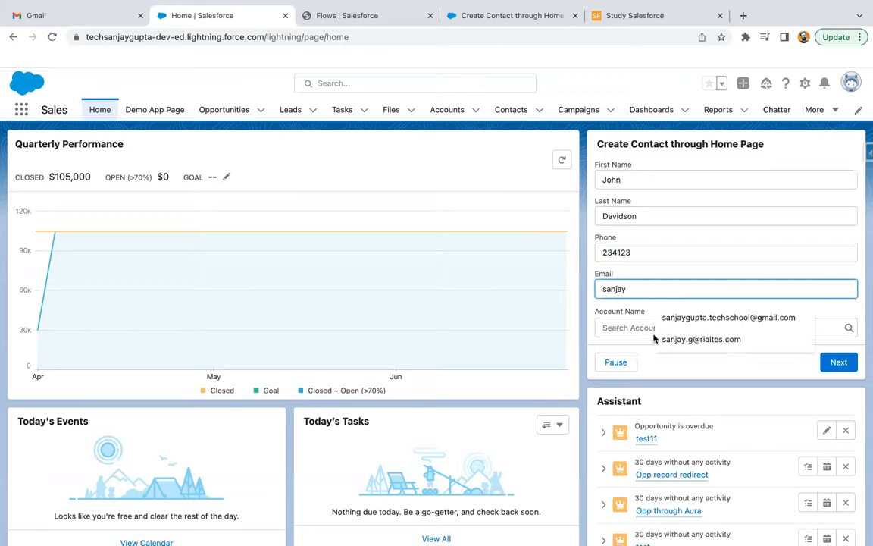
pyautogui.click(728, 317)
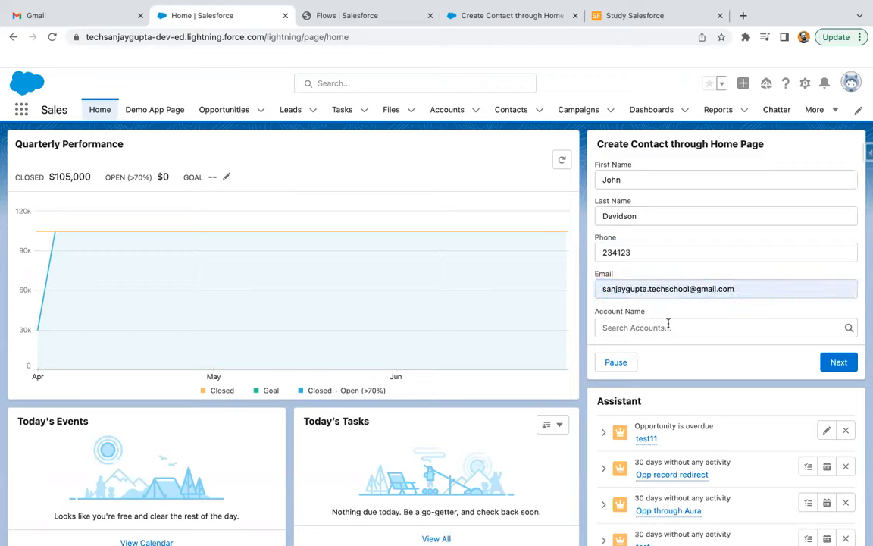
pyautogui.click(724, 327)
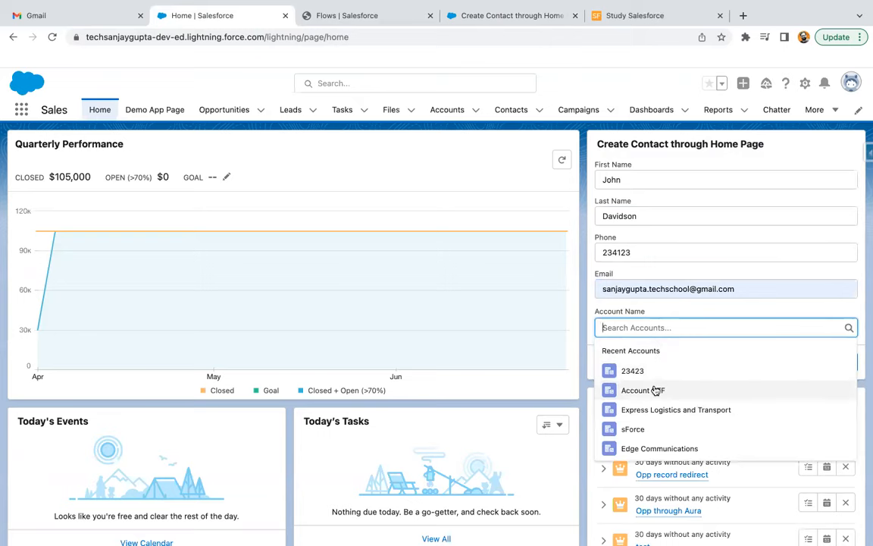
pyautogui.click(643, 390)
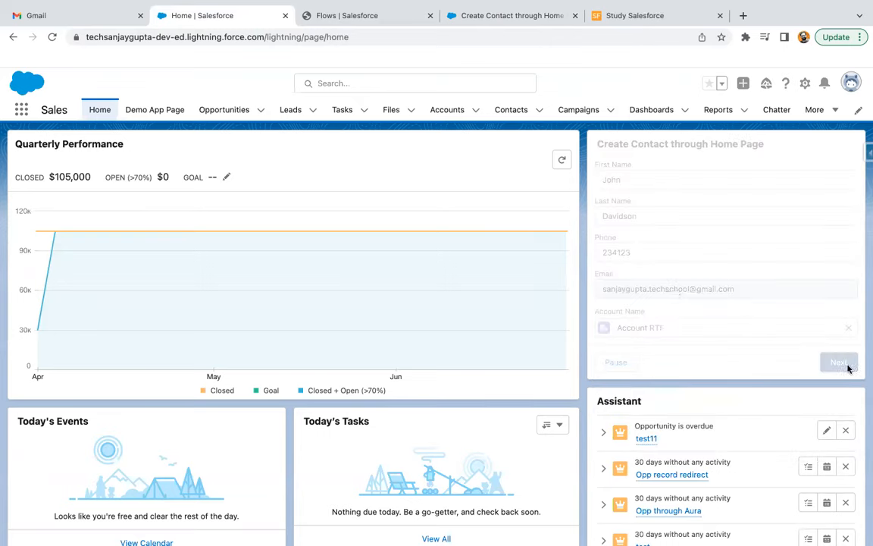
pyautogui.click(840, 362)
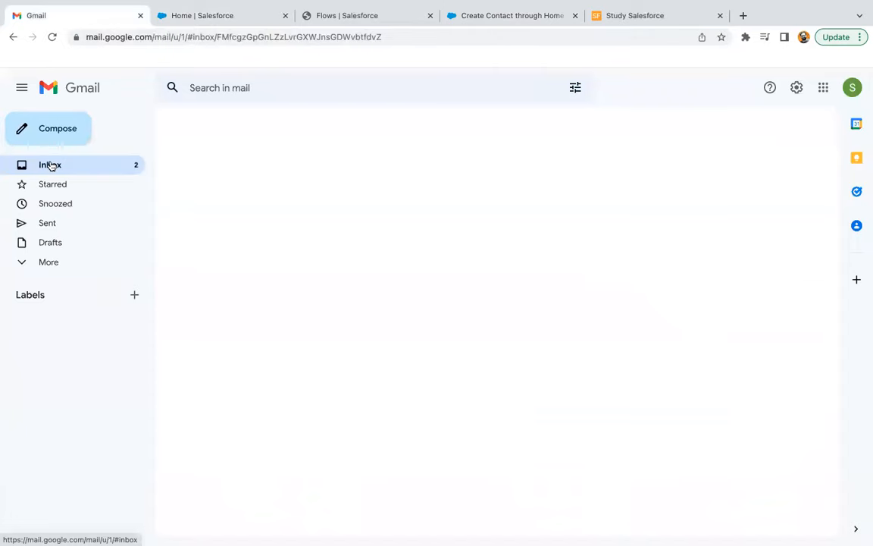
# - Read the FlowApplication error email reporting the duplicate-record validation failure, then return to Flows
pyautogui.click(48, 163)
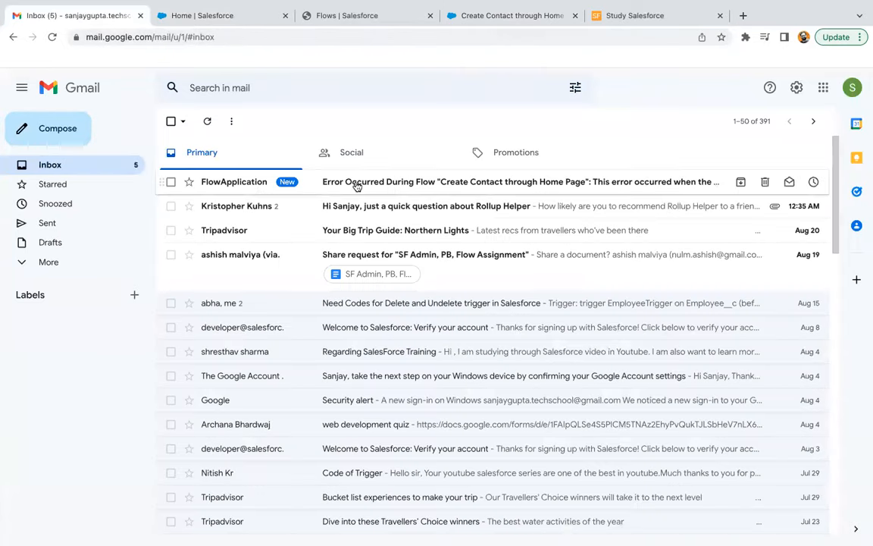
pyautogui.click(520, 182)
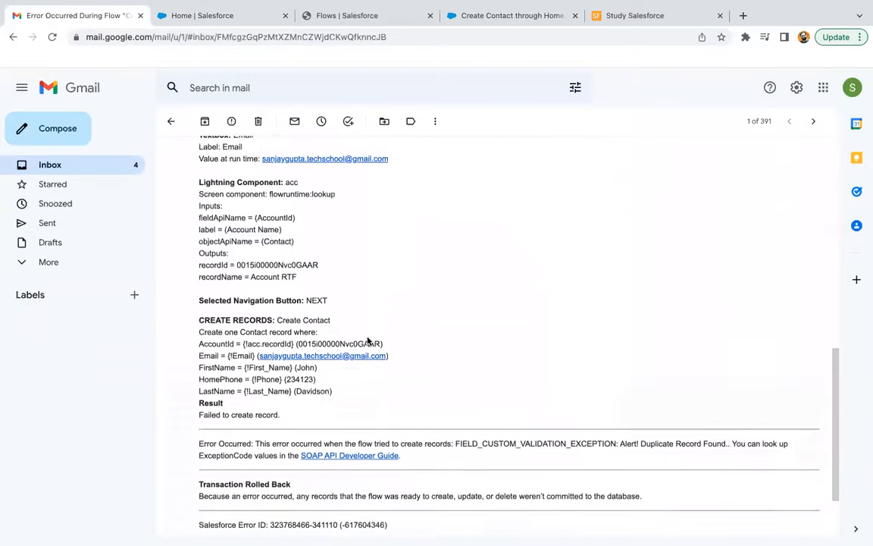
pyautogui.scroll(-3)
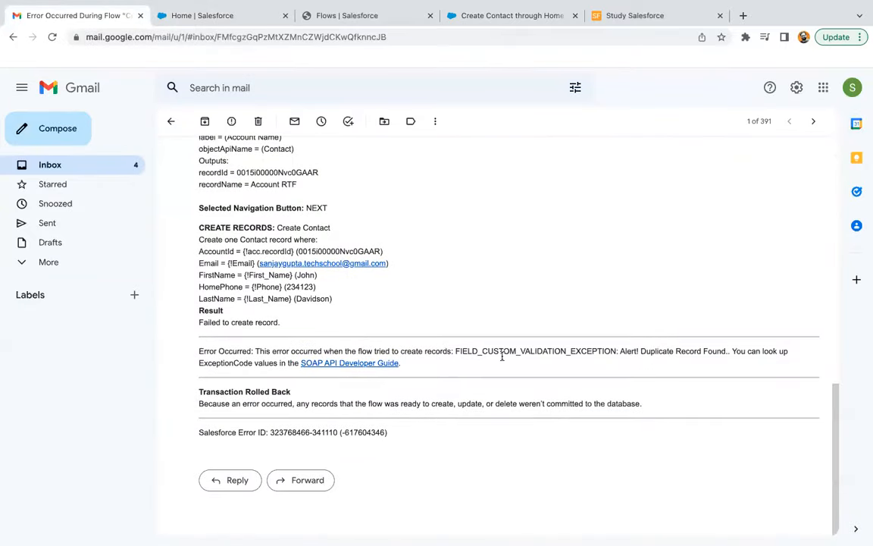
pyautogui.moveTo(546, 364)
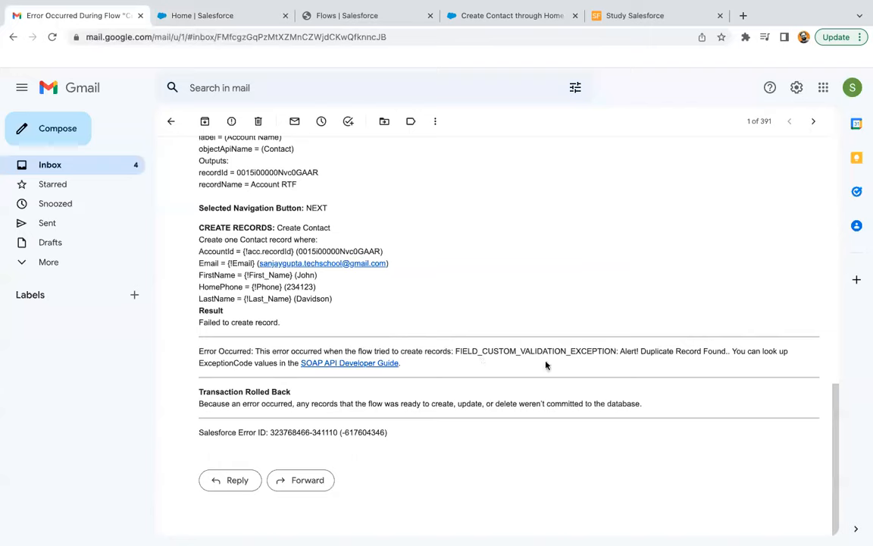
pyautogui.moveTo(661, 359)
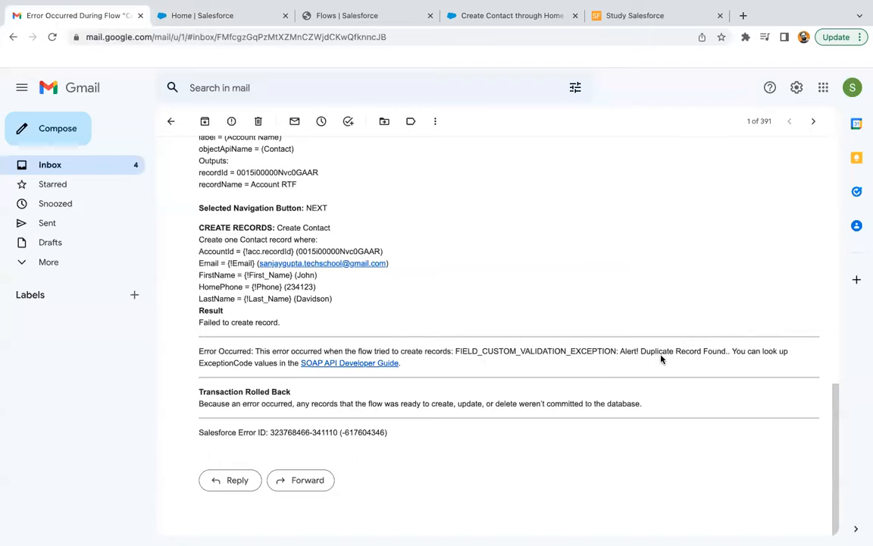
pyautogui.scroll(3)
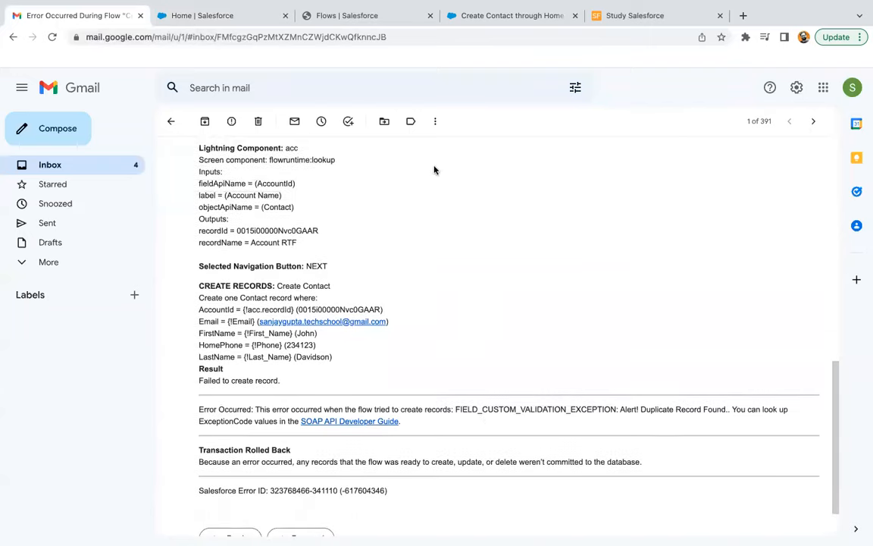
pyautogui.click(346, 15)
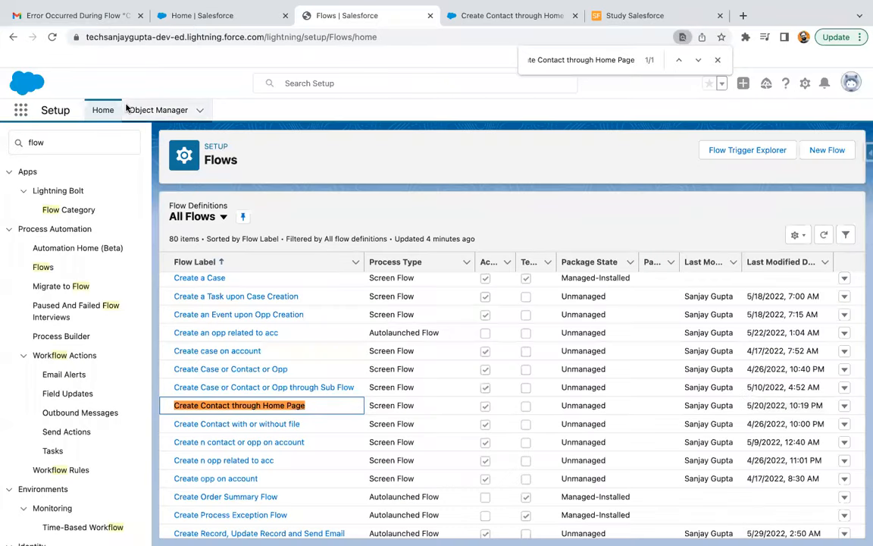
# - Filter Duplicate Rules to the Contact view, then go to the Matching Rules page
pyautogui.click(74, 142)
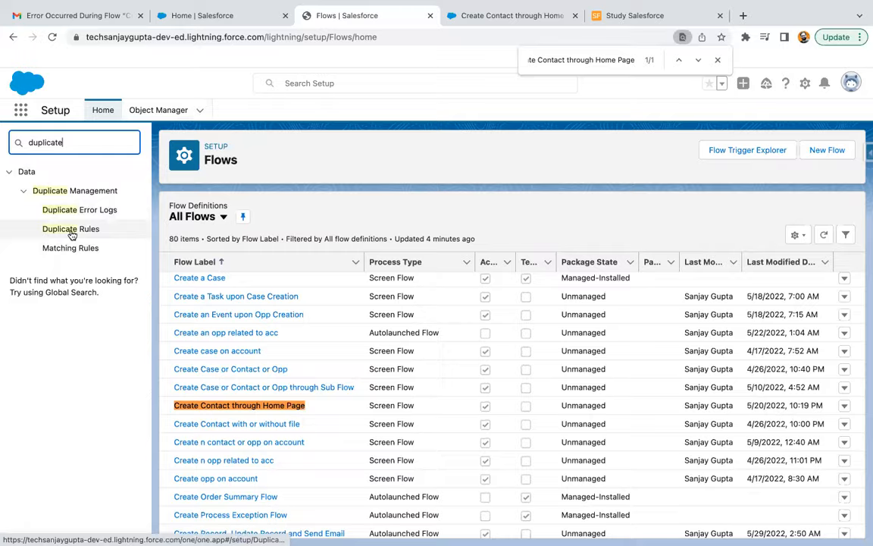
pyautogui.click(70, 227)
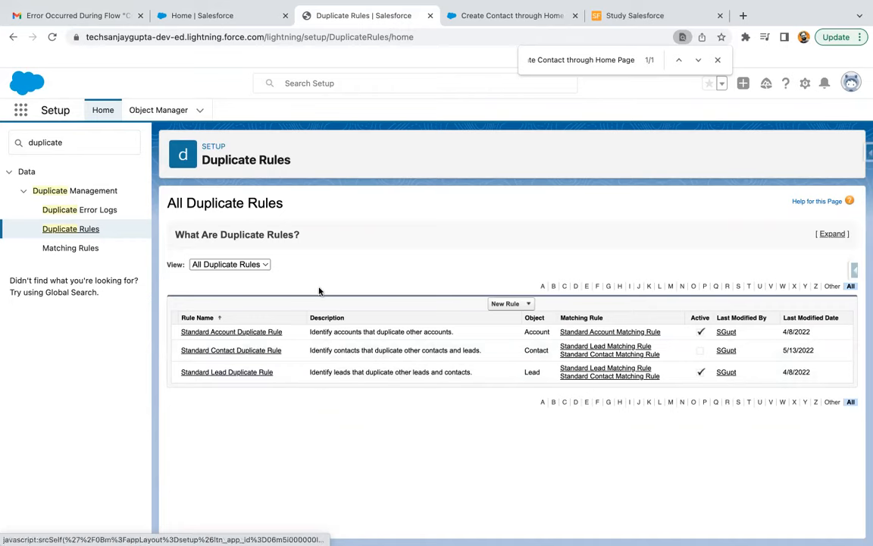
pyautogui.click(230, 264)
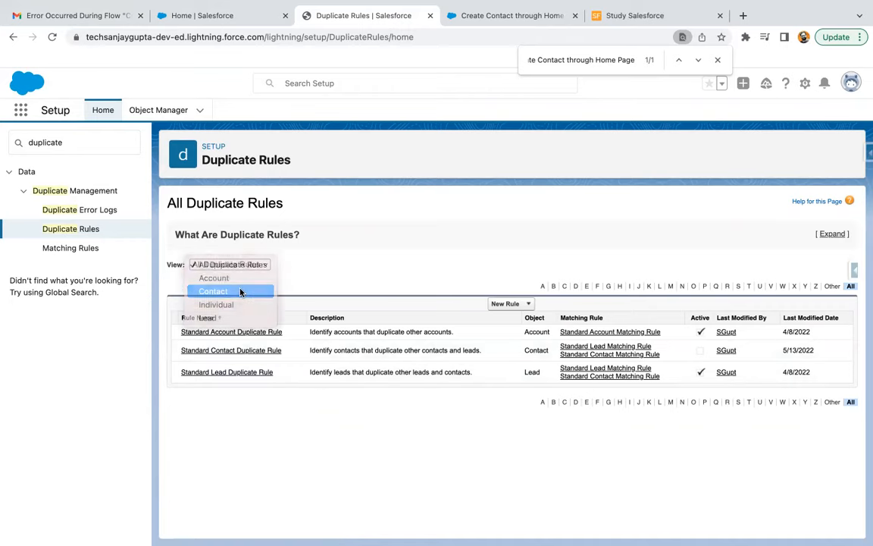
pyautogui.click(212, 291)
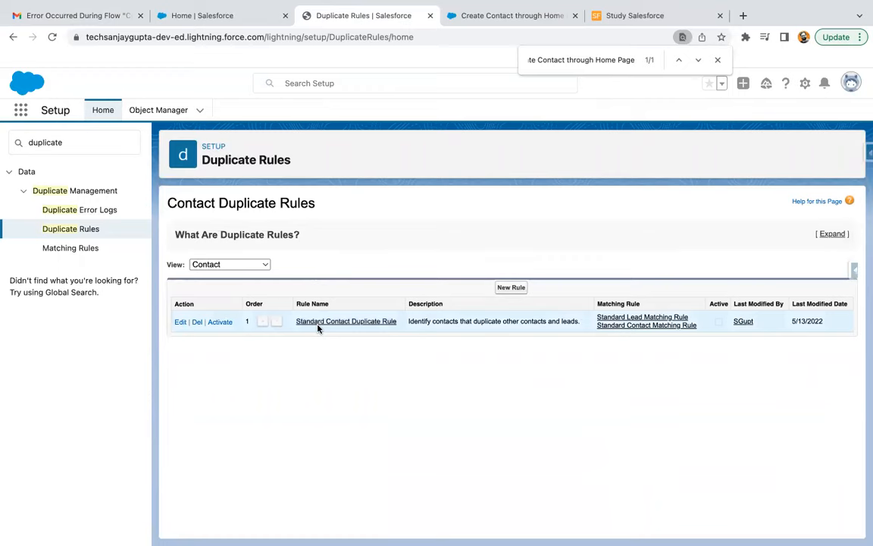
pyautogui.moveTo(70, 249)
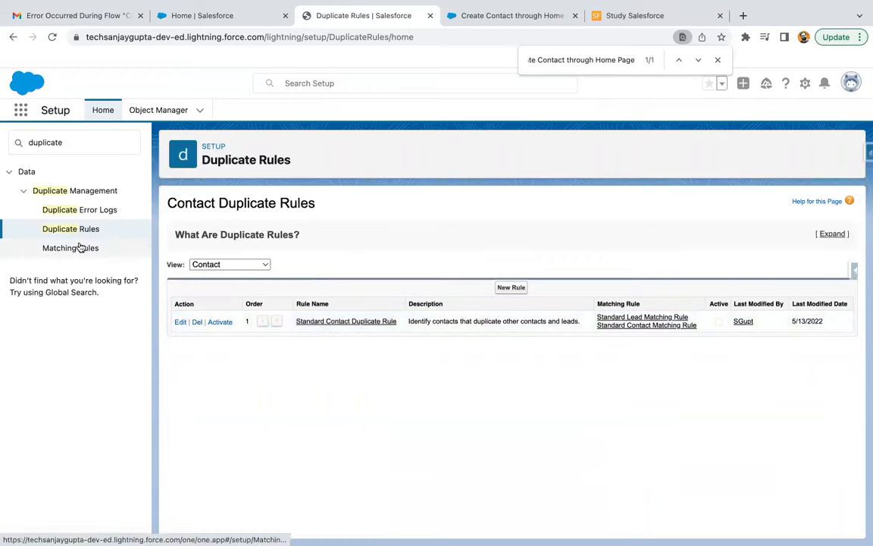
pyautogui.click(76, 16)
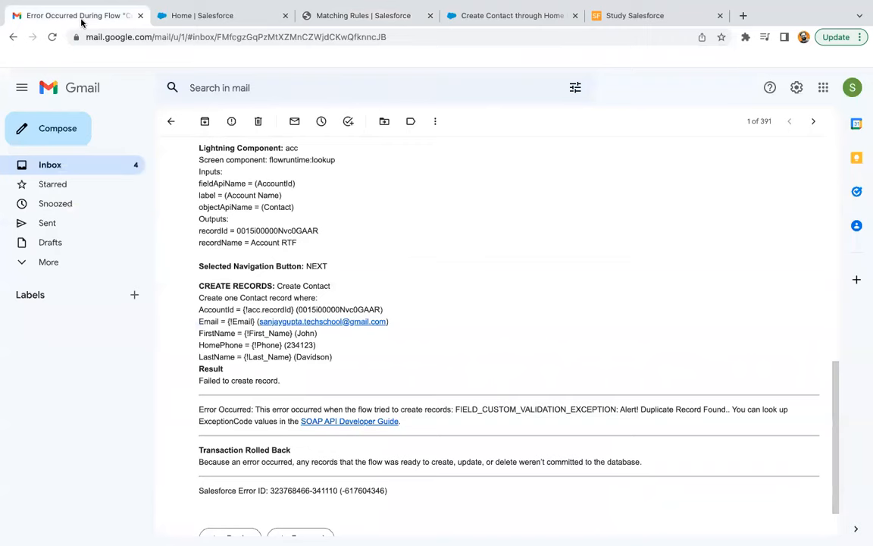
pyautogui.moveTo(423, 379)
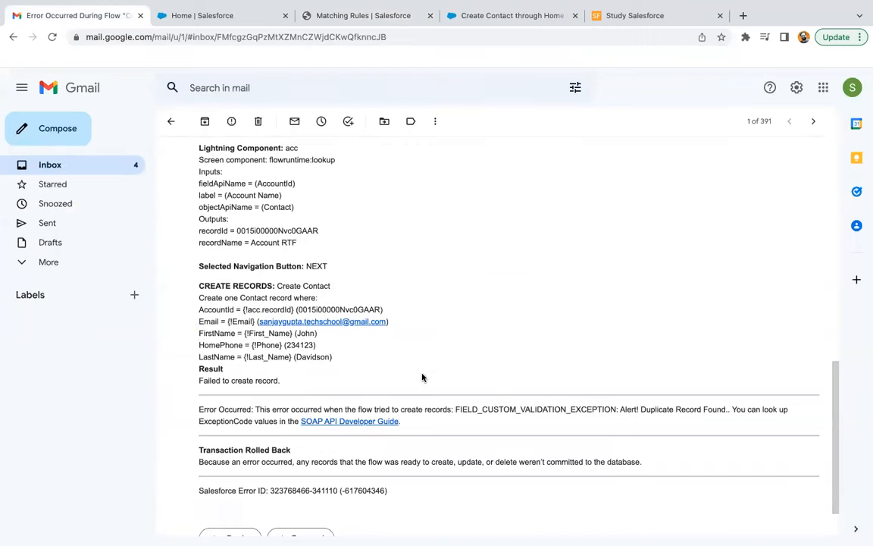
pyautogui.moveTo(680, 412)
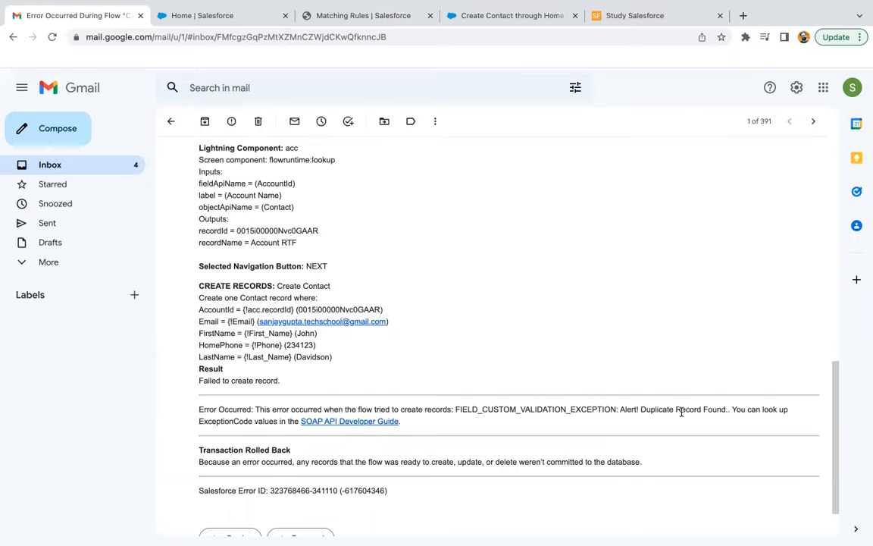
pyautogui.moveTo(430, 423)
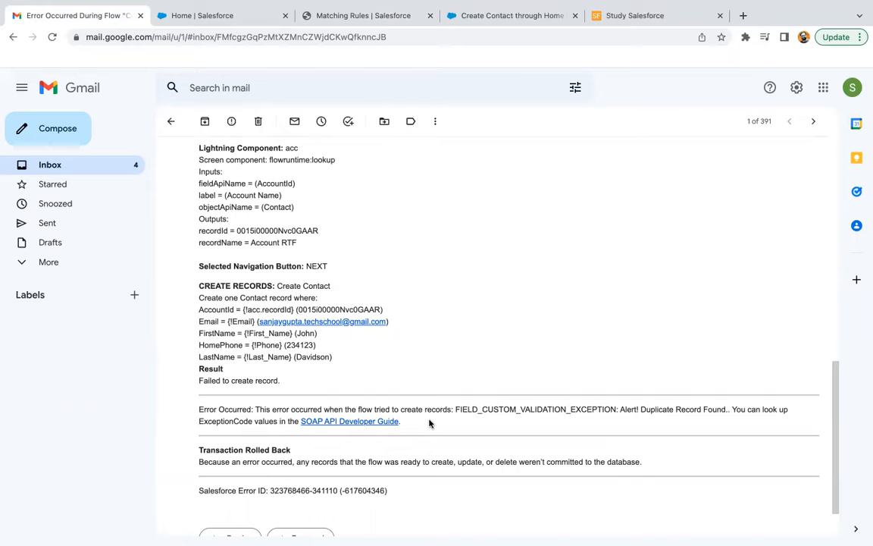
# - Return from Gmail's duplicate-record error email to the Salesforce Home page
pyautogui.click(222, 15)
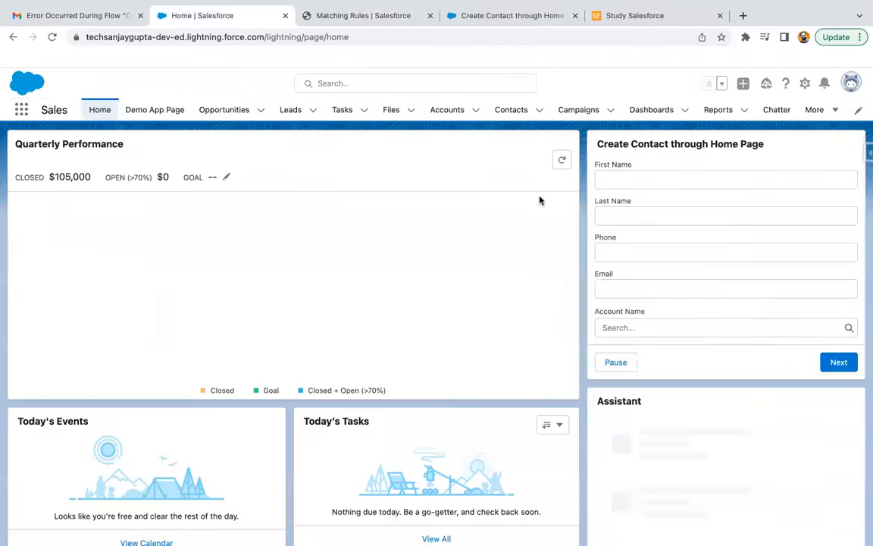
pyautogui.click(725, 179)
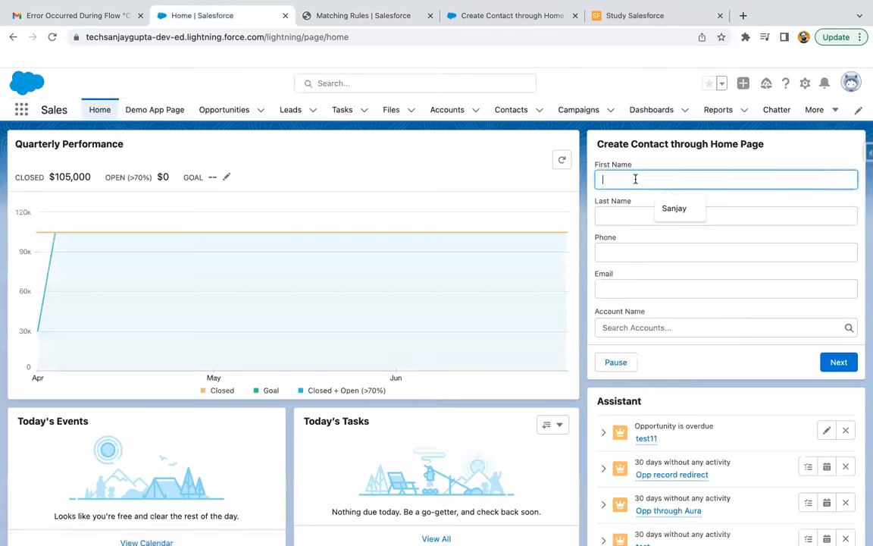
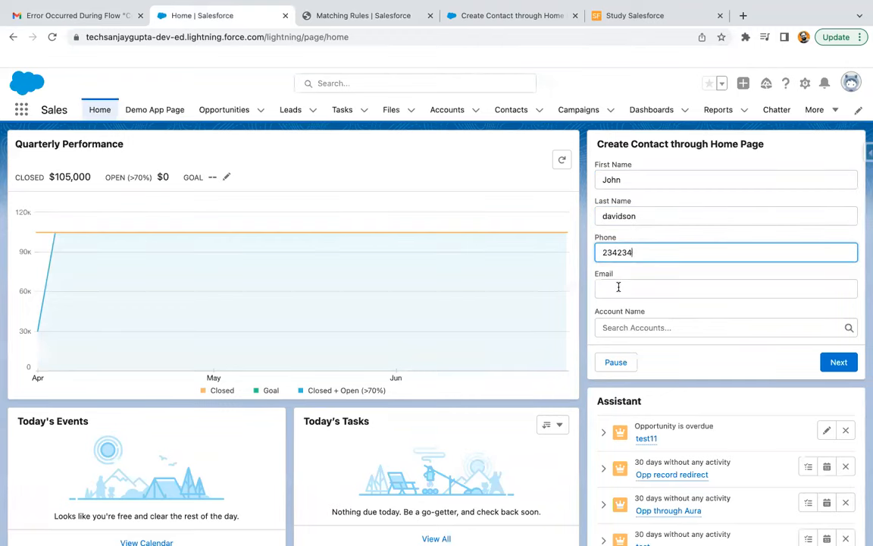
pyautogui.write('test@')
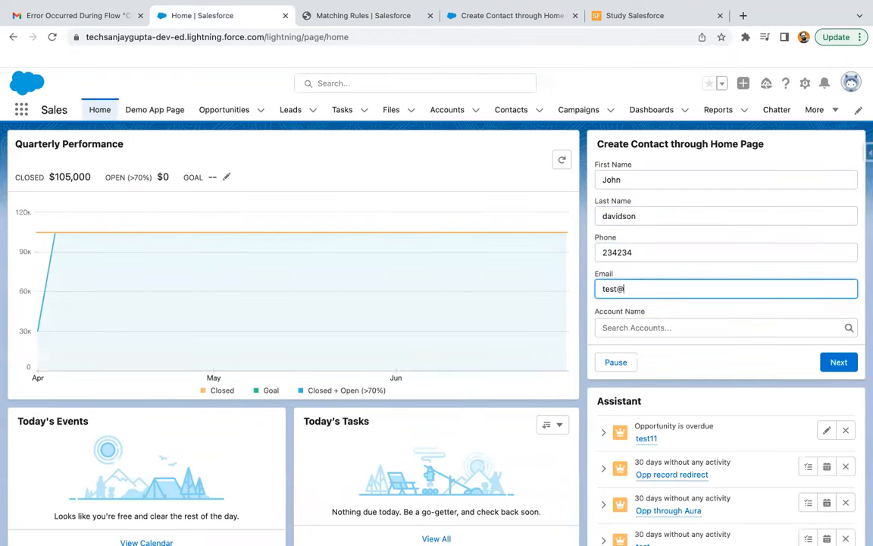
pyautogui.write('test.com')
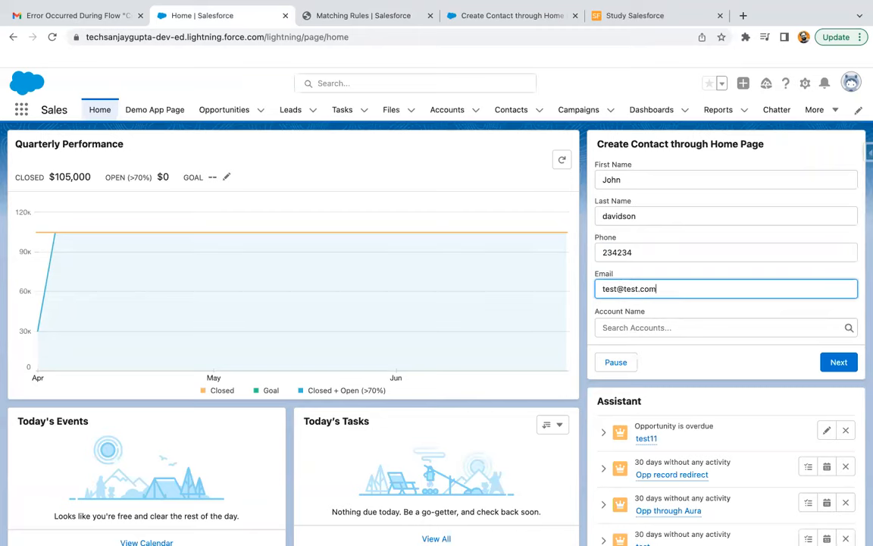
pyautogui.click(725, 327)
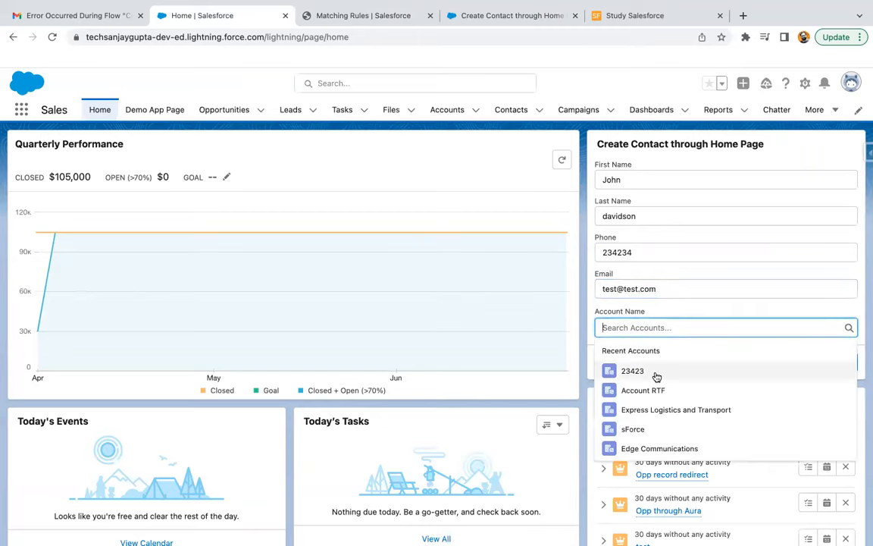
pyautogui.click(632, 370)
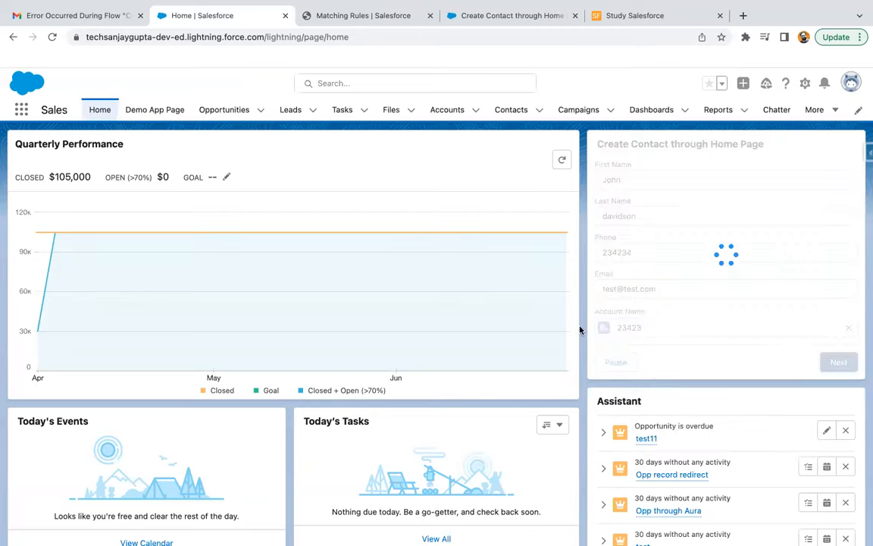
pyautogui.click(838, 361)
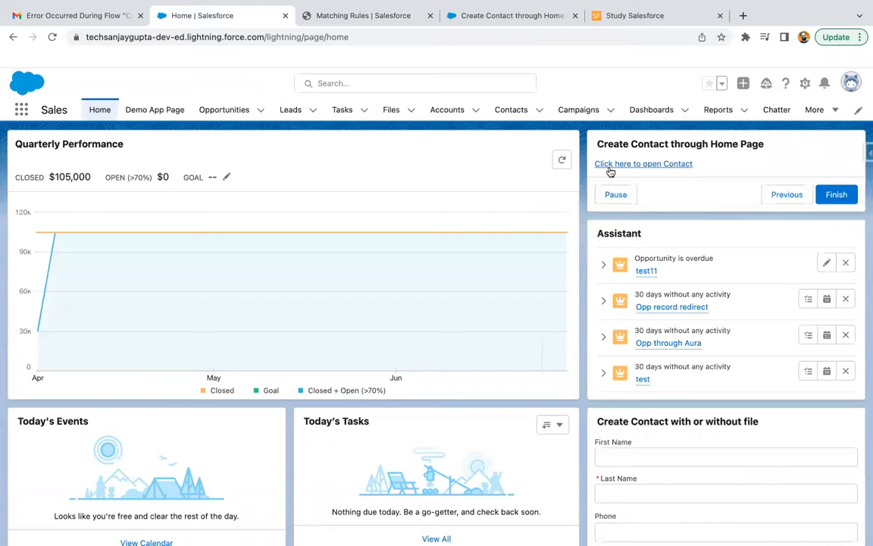
pyautogui.moveTo(661, 166)
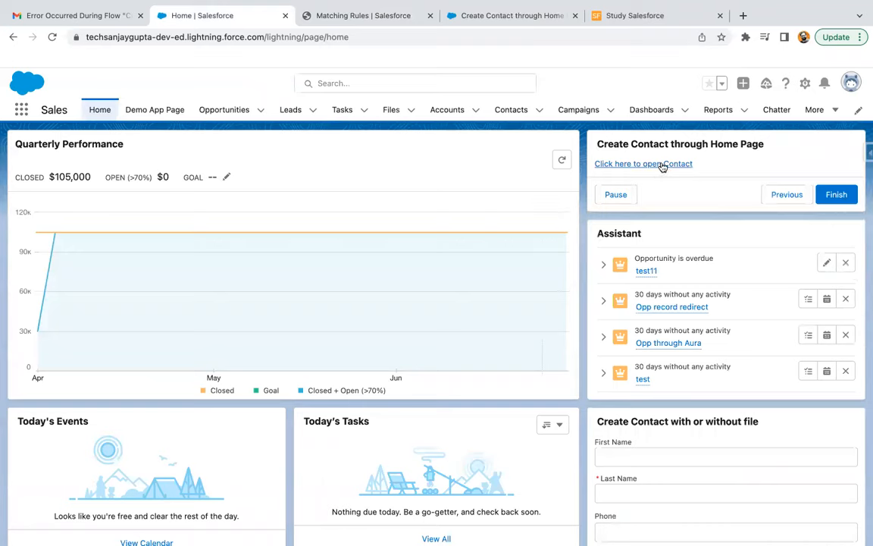
pyautogui.click(642, 163)
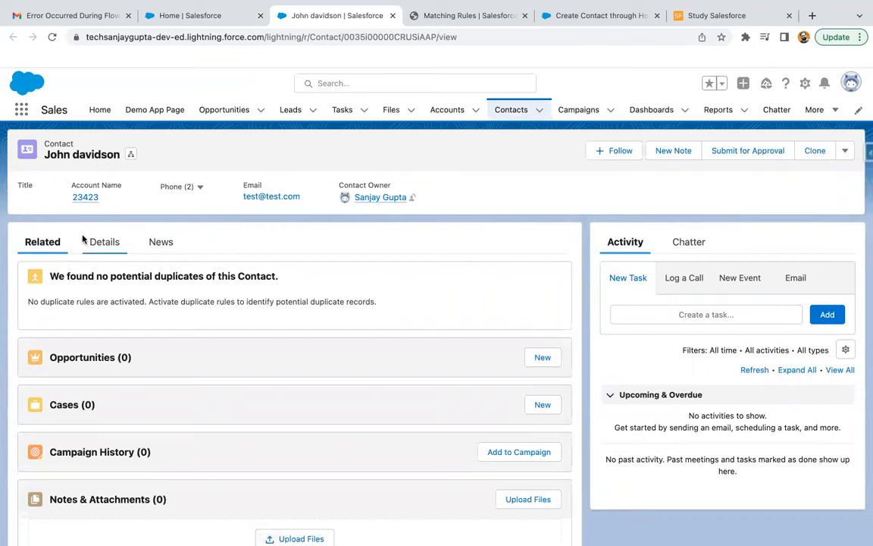
pyautogui.click(103, 243)
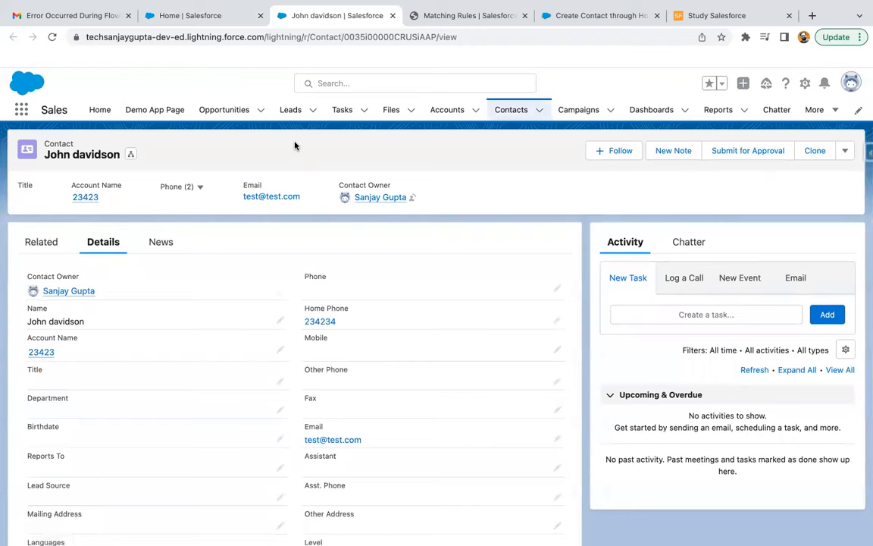
pyautogui.moveTo(273, 137)
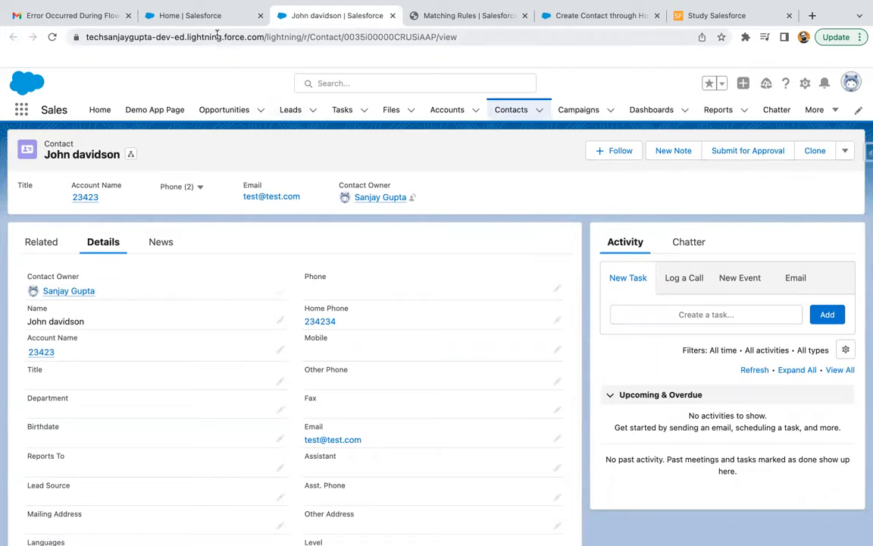
pyautogui.click(203, 16)
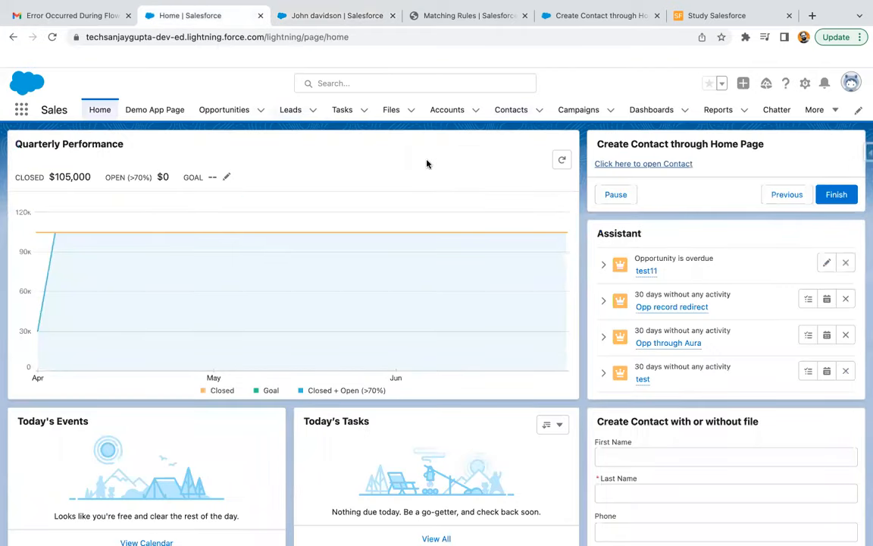
pyautogui.moveTo(575, 156)
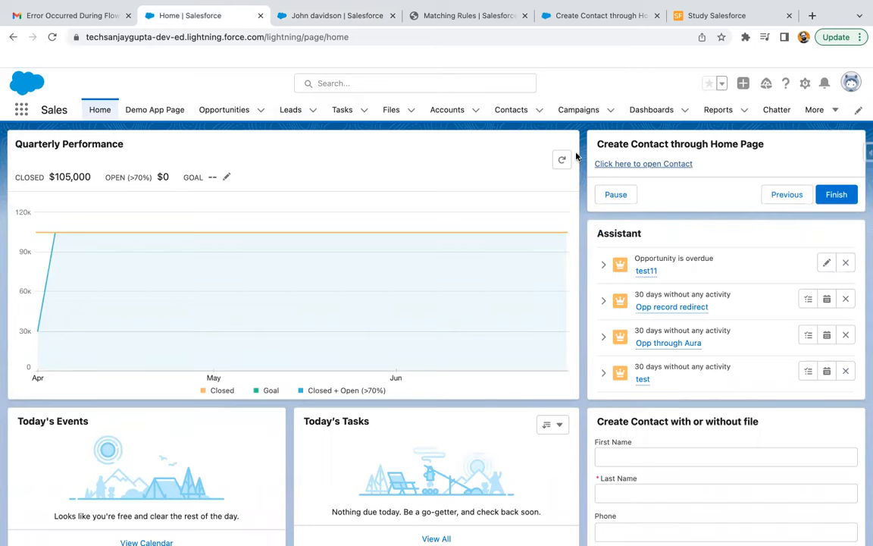
# - Review the Redirect to New Record screen's Display Text in version 2 and leave it unchanged
pyautogui.click(600, 15)
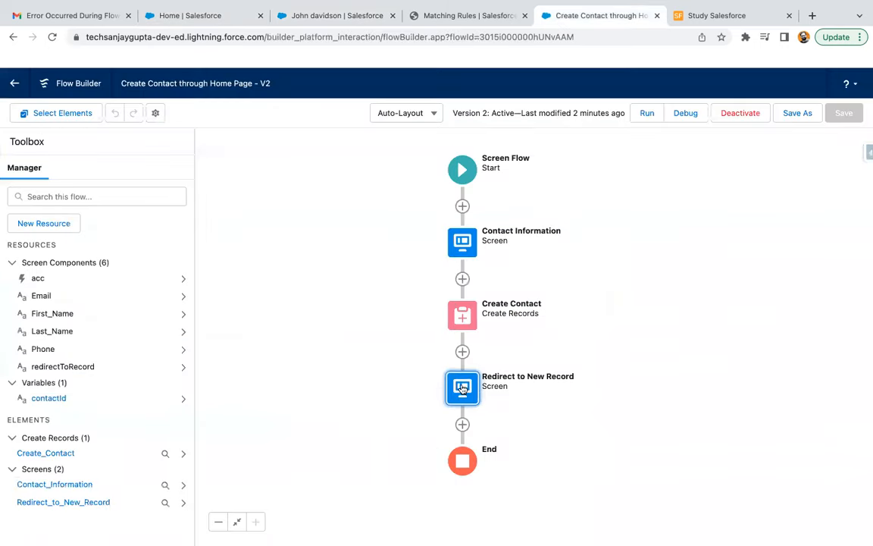
pyautogui.doubleClick(462, 388)
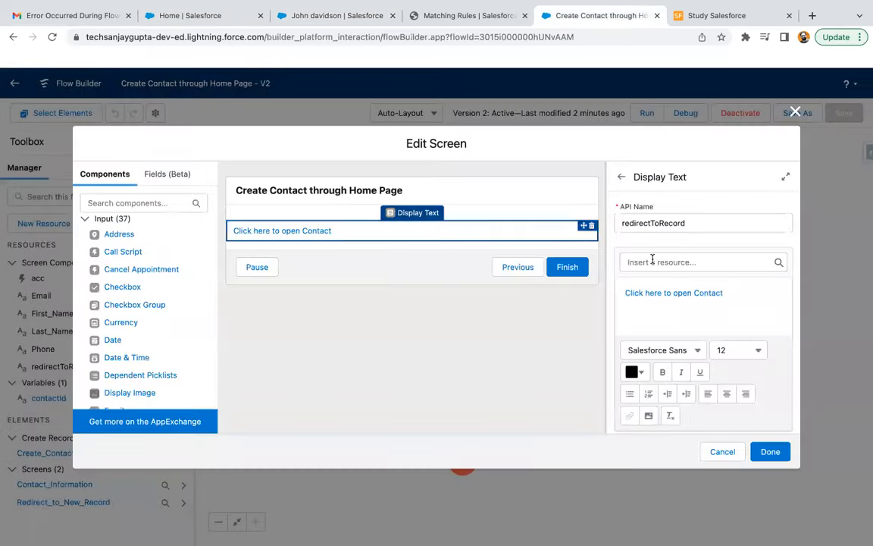
pyautogui.click(706, 394)
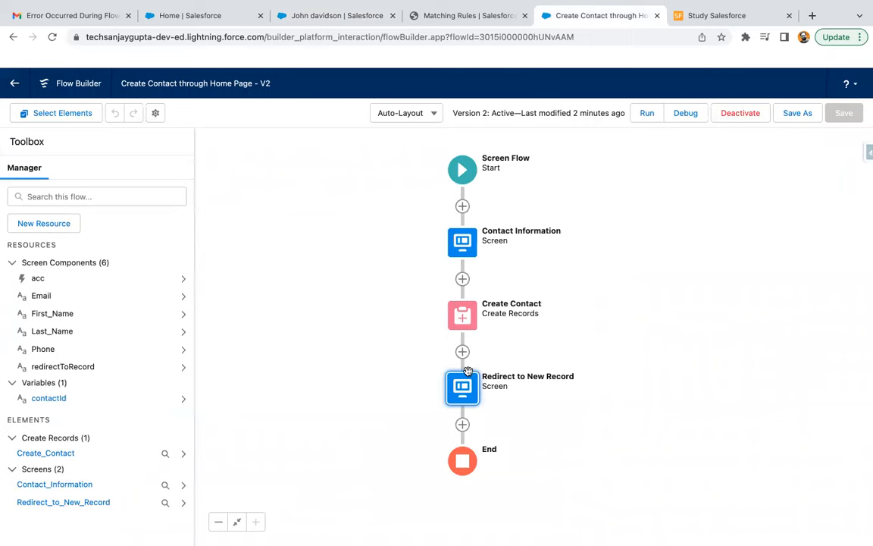
pyautogui.moveTo(561, 363)
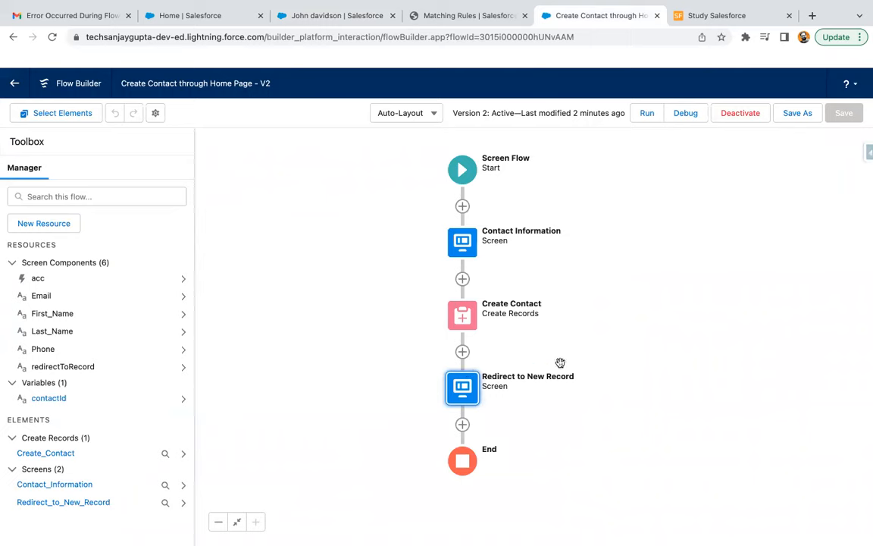